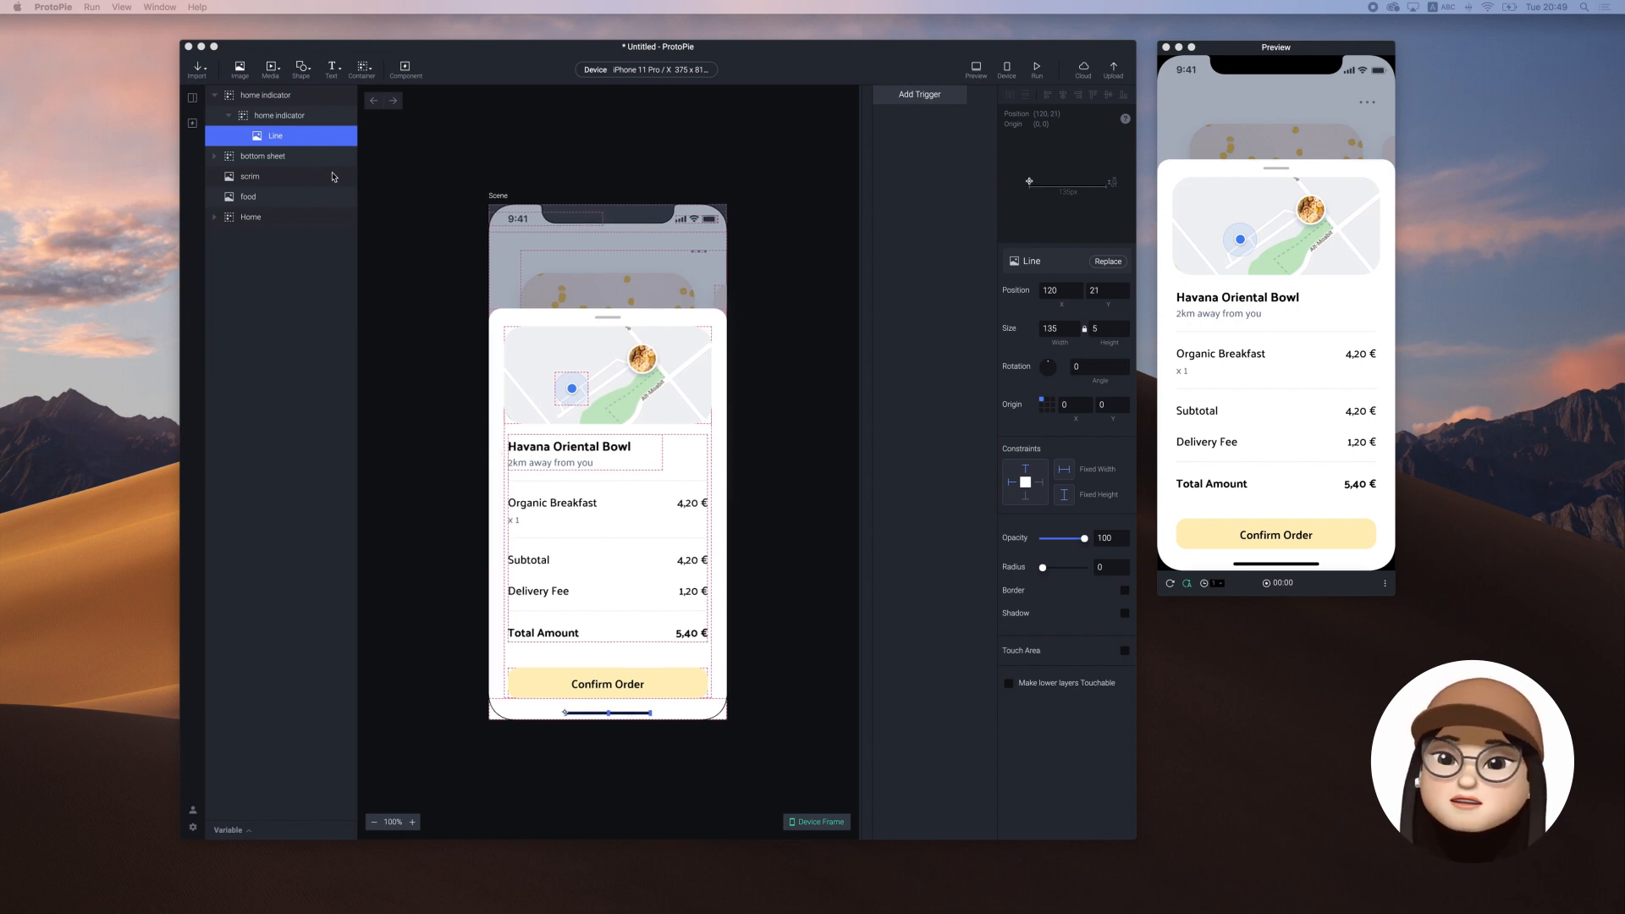
# Hide the bottom sheet layer and make the scrim fully transparent at 0 opacity.
pyautogui.click(264, 155)
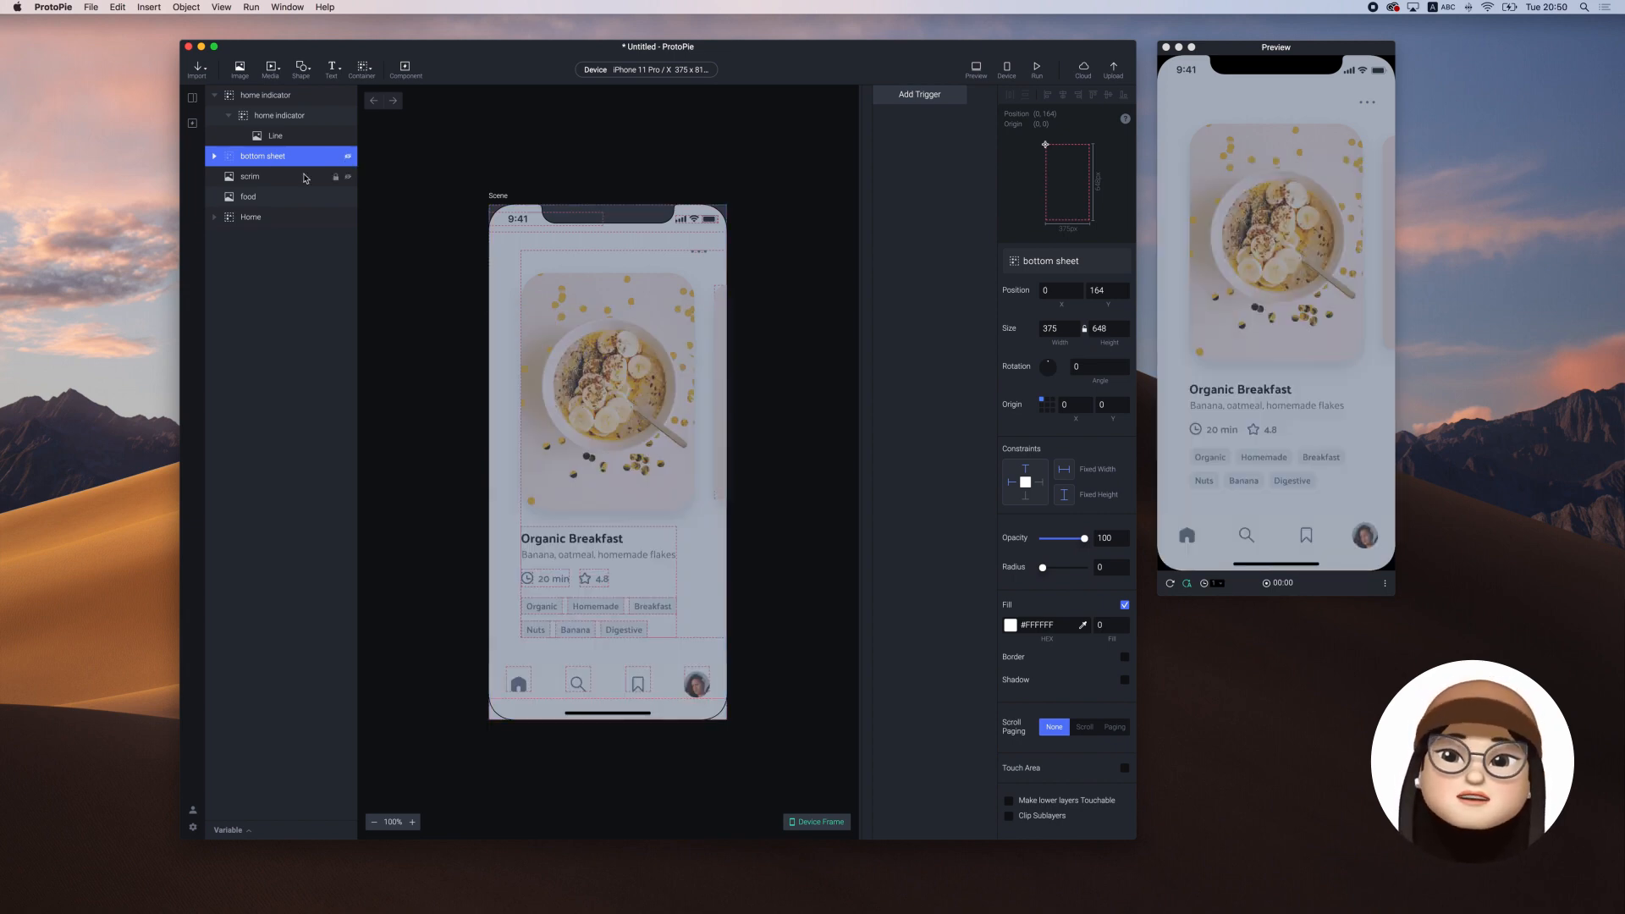
pyautogui.click(251, 176)
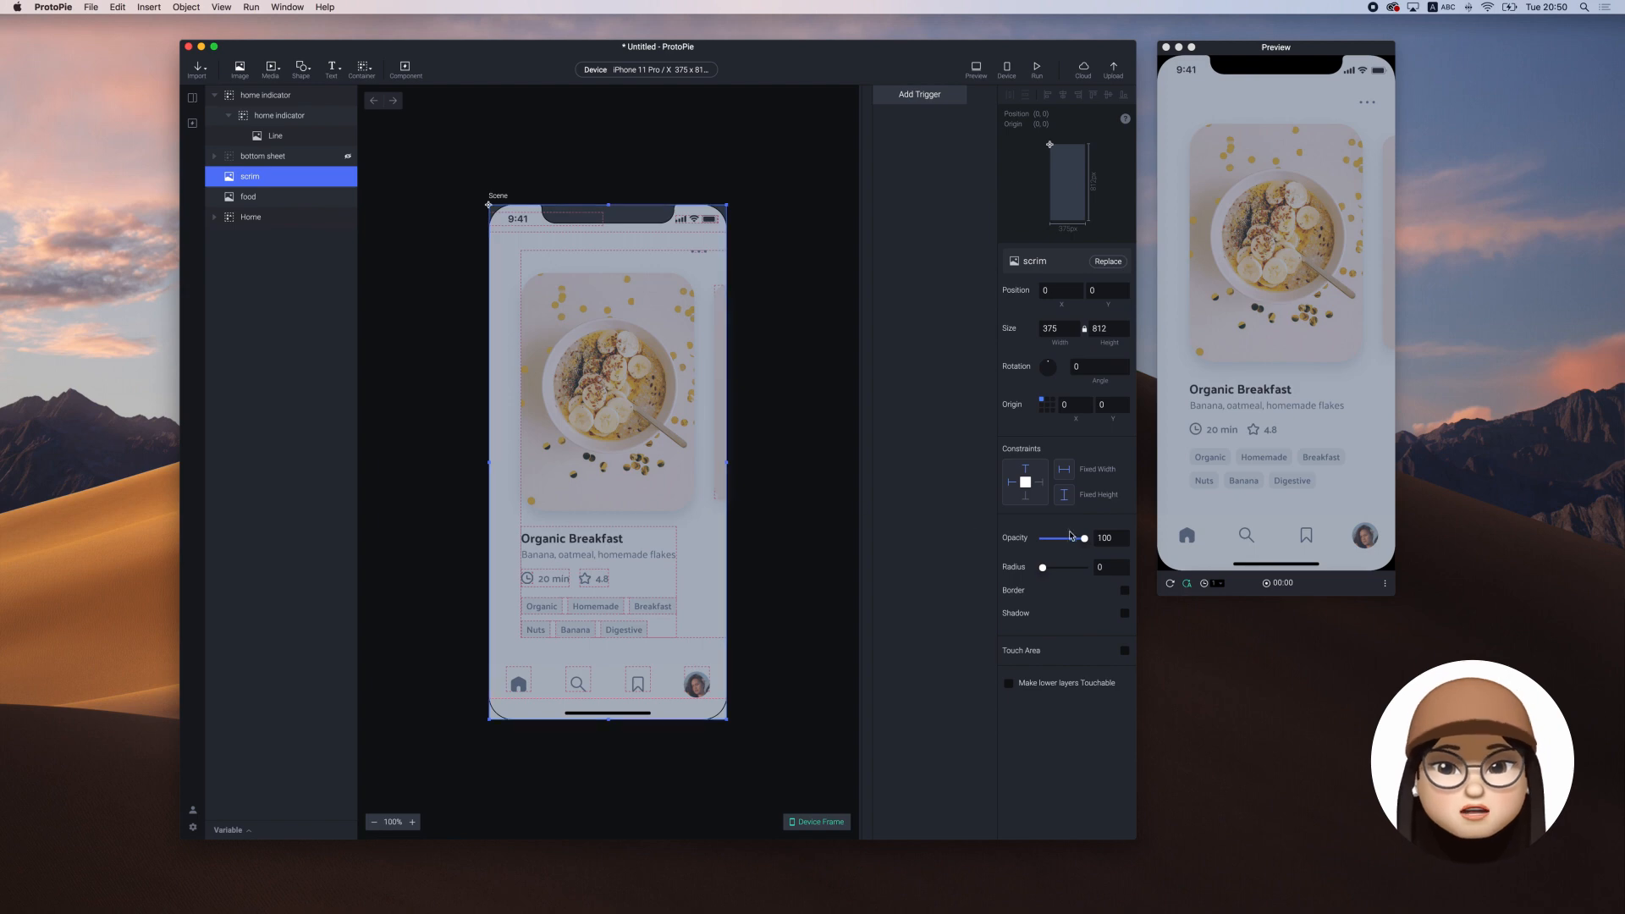
pyautogui.moveTo(1085, 538); pyautogui.dragTo(1043, 538)
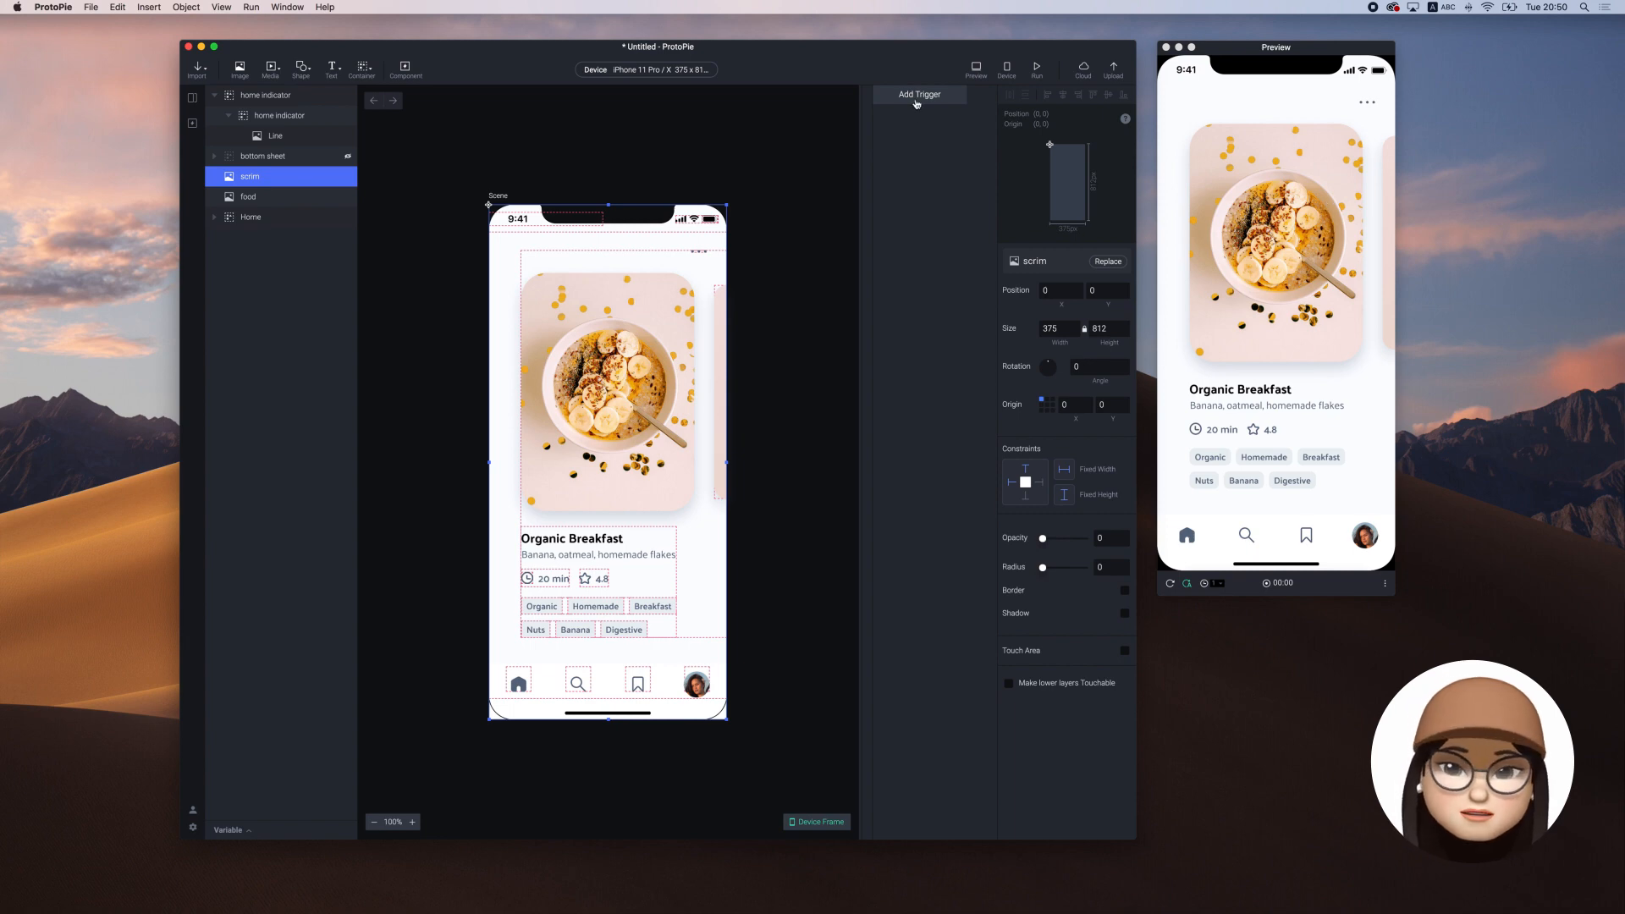
# Add a Tap trigger with an Opacity response fading the scrim to 100 over 0.6 seconds.
pyautogui.click(917, 95)
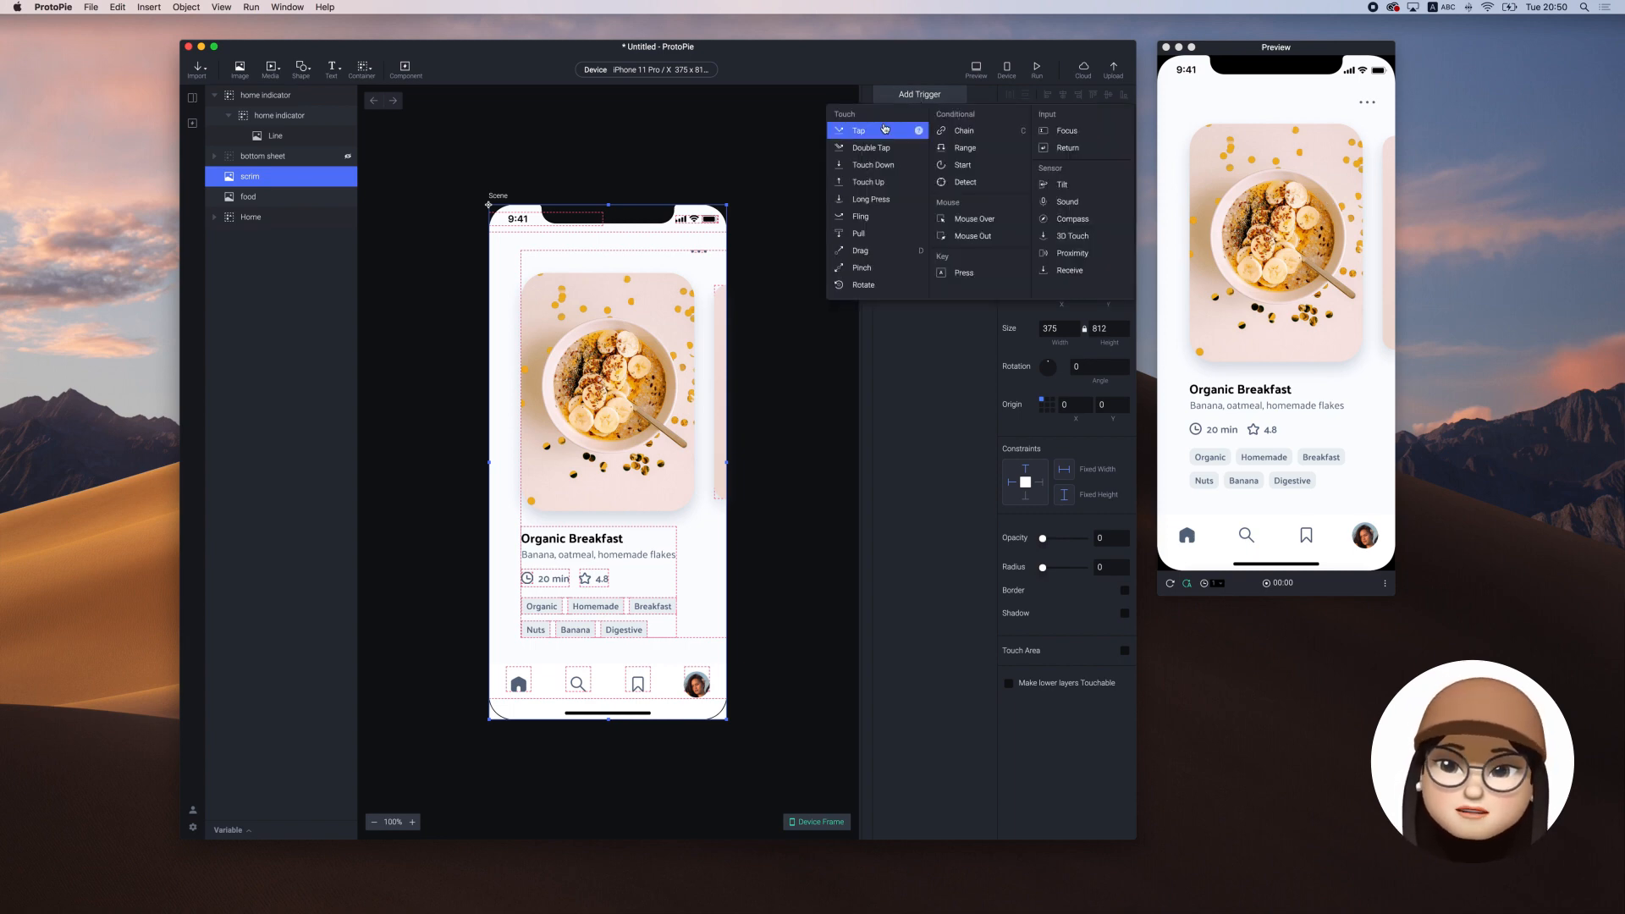
pyautogui.click(858, 130)
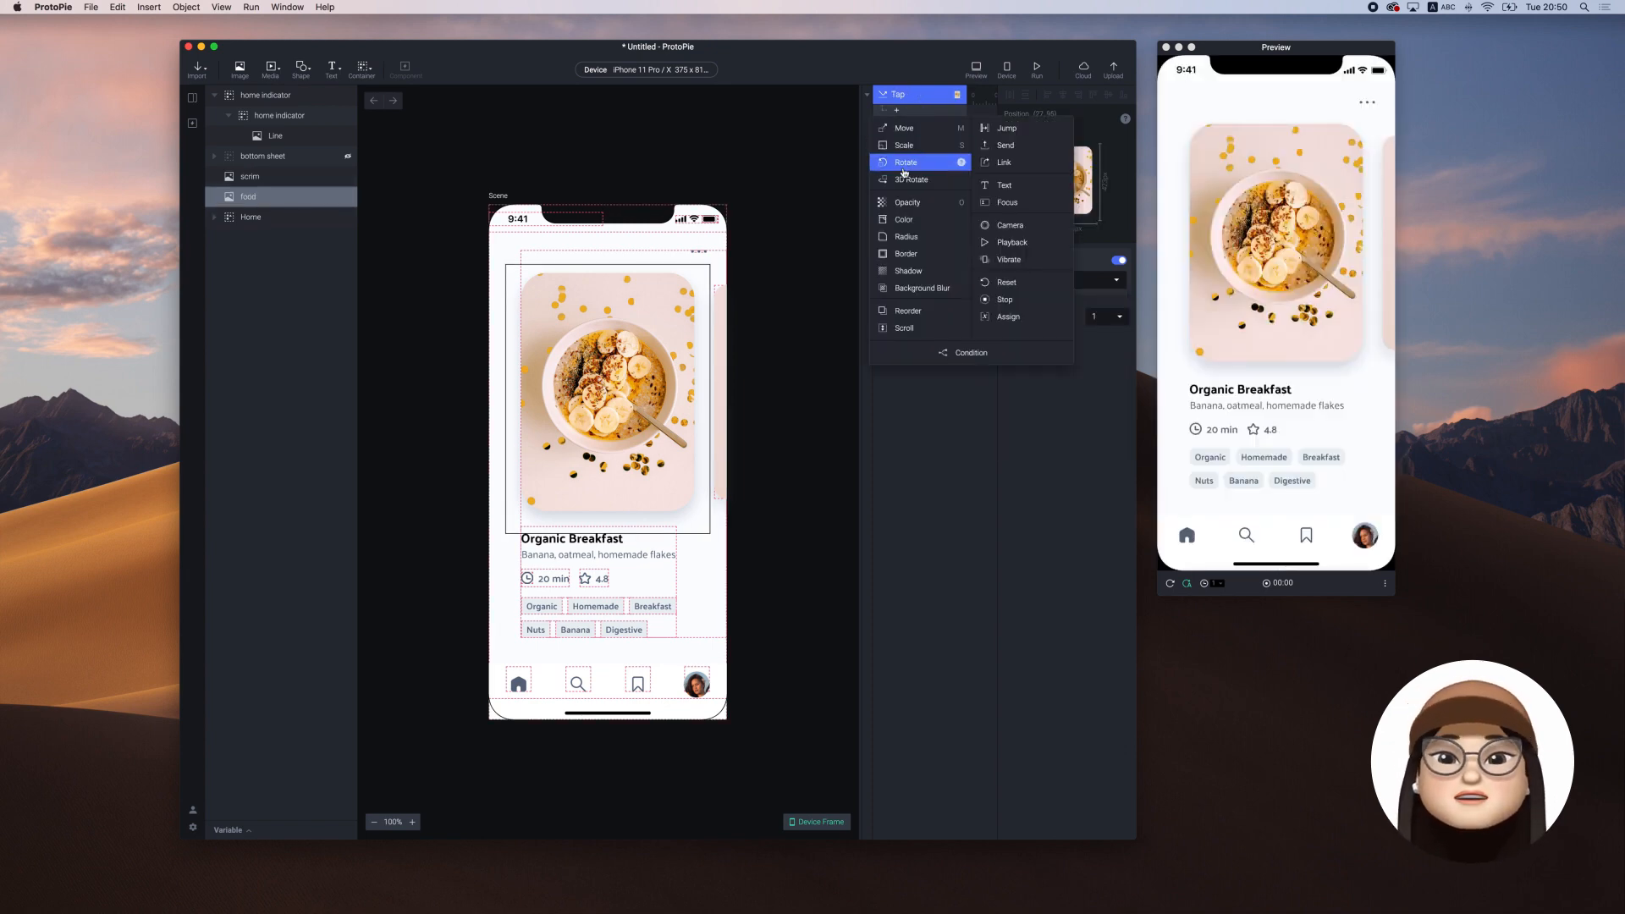
pyautogui.click(907, 201)
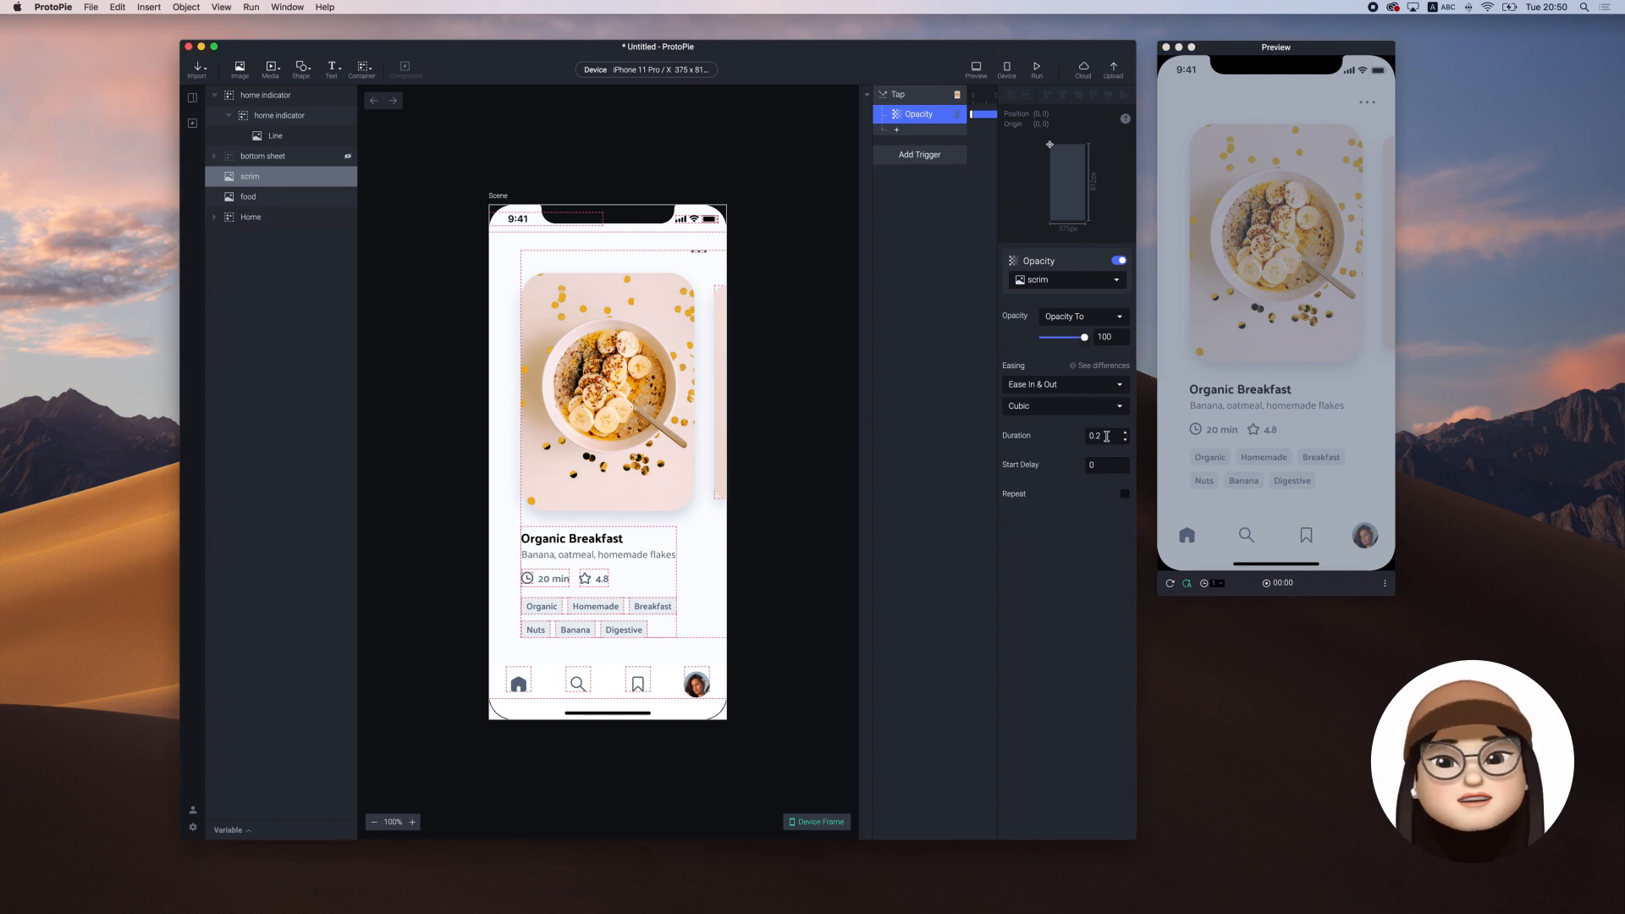
pyautogui.write('0.4')
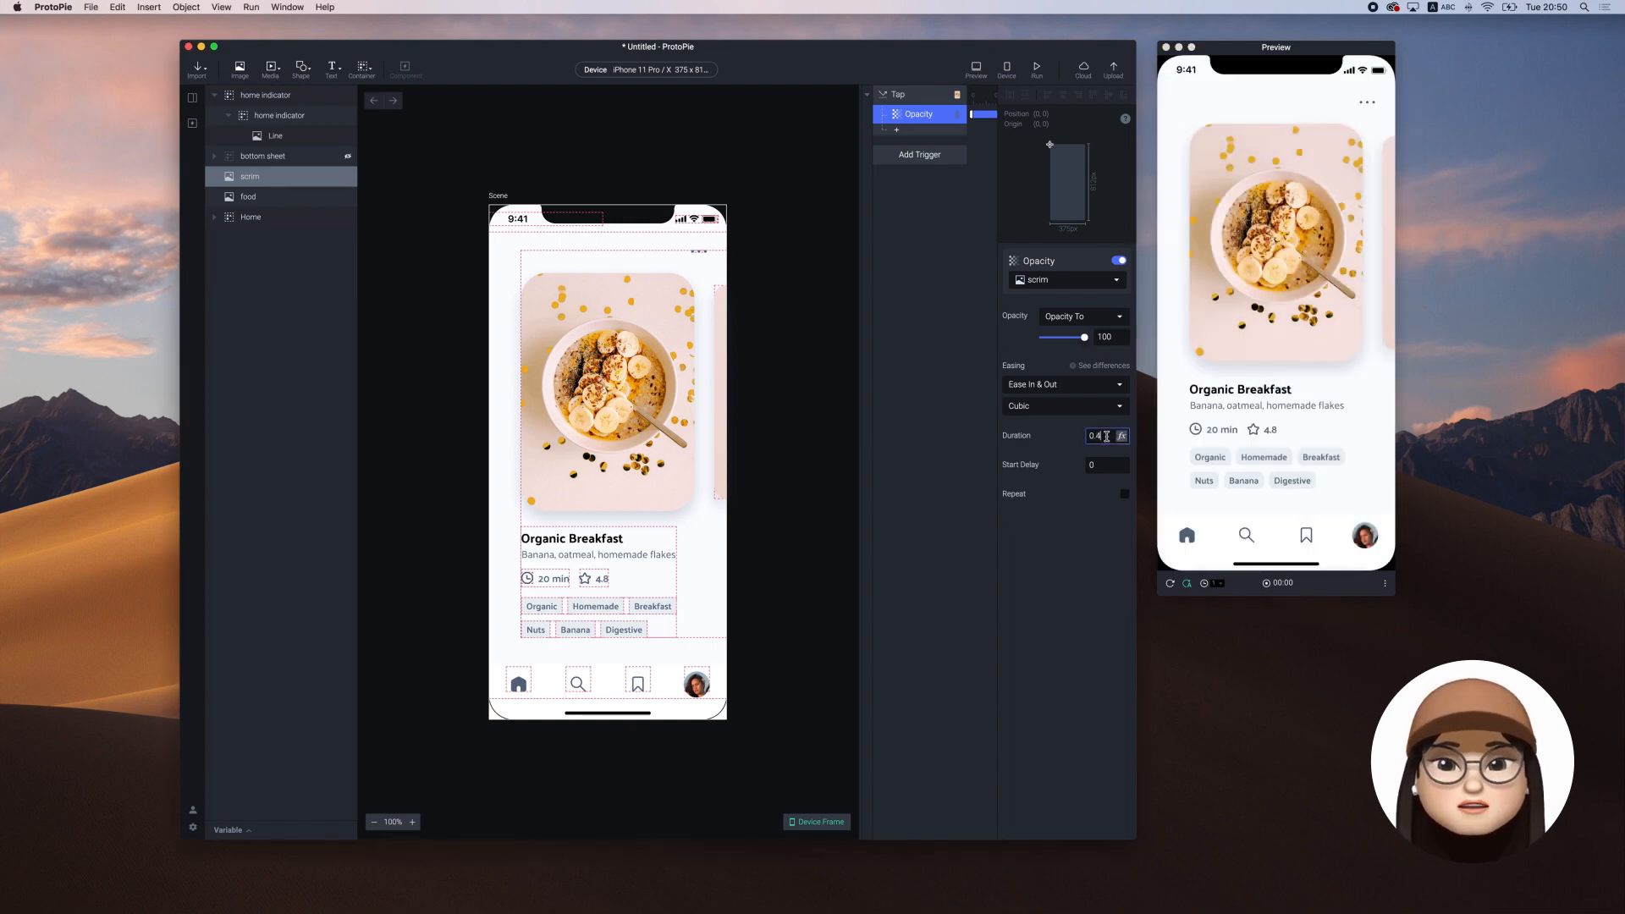
pyautogui.write('0.6')
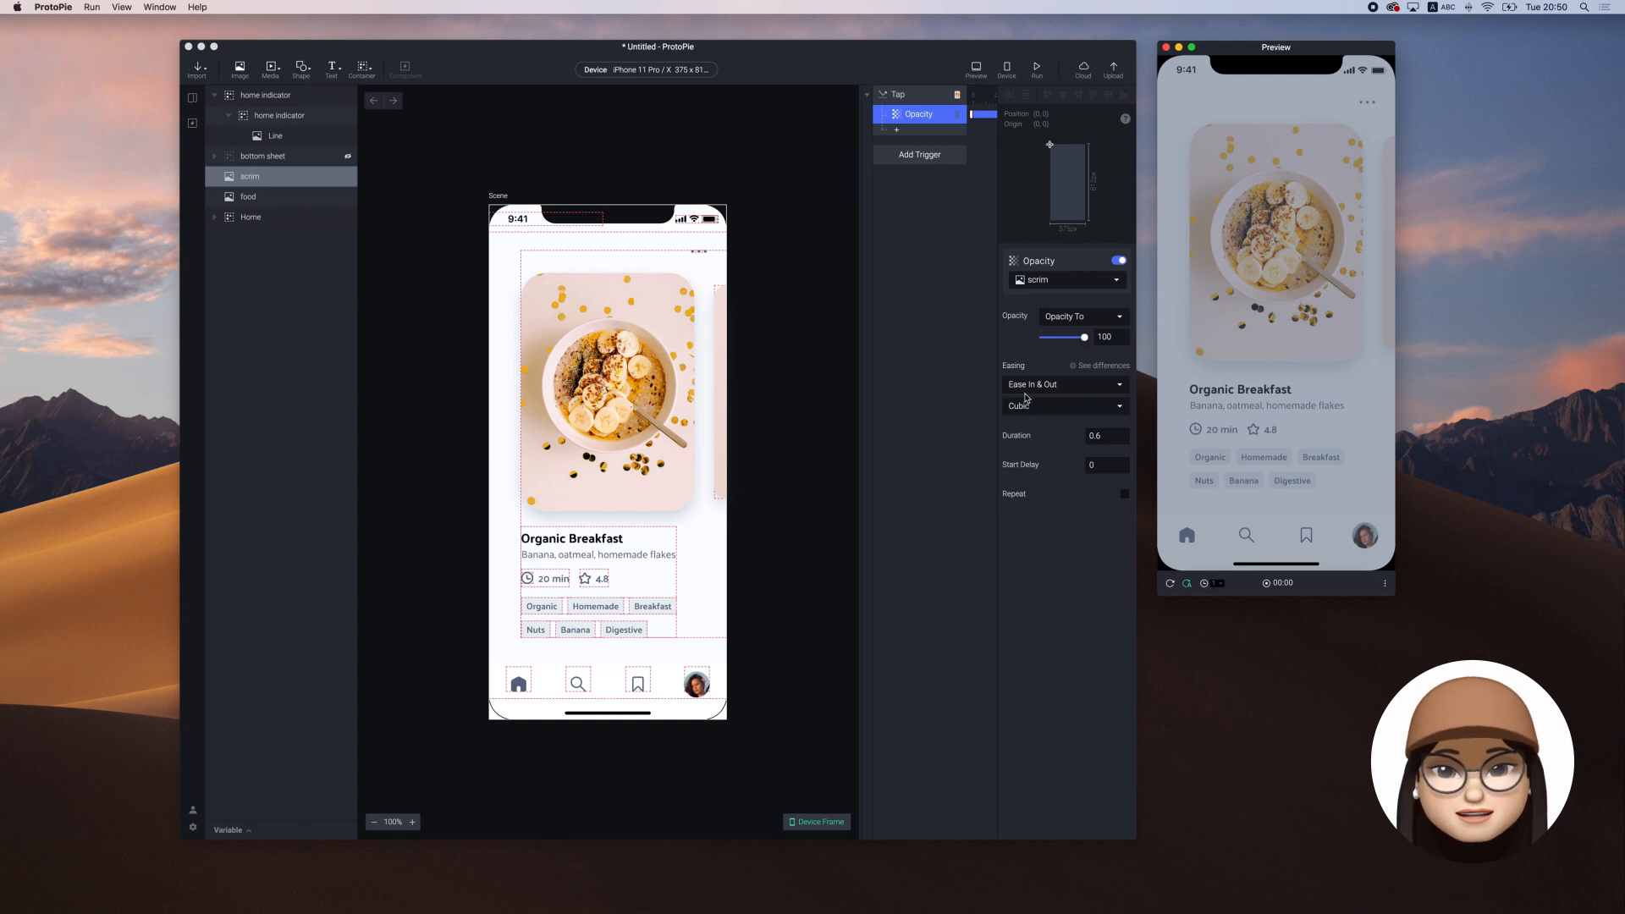
pyautogui.moveTo(509, 201)
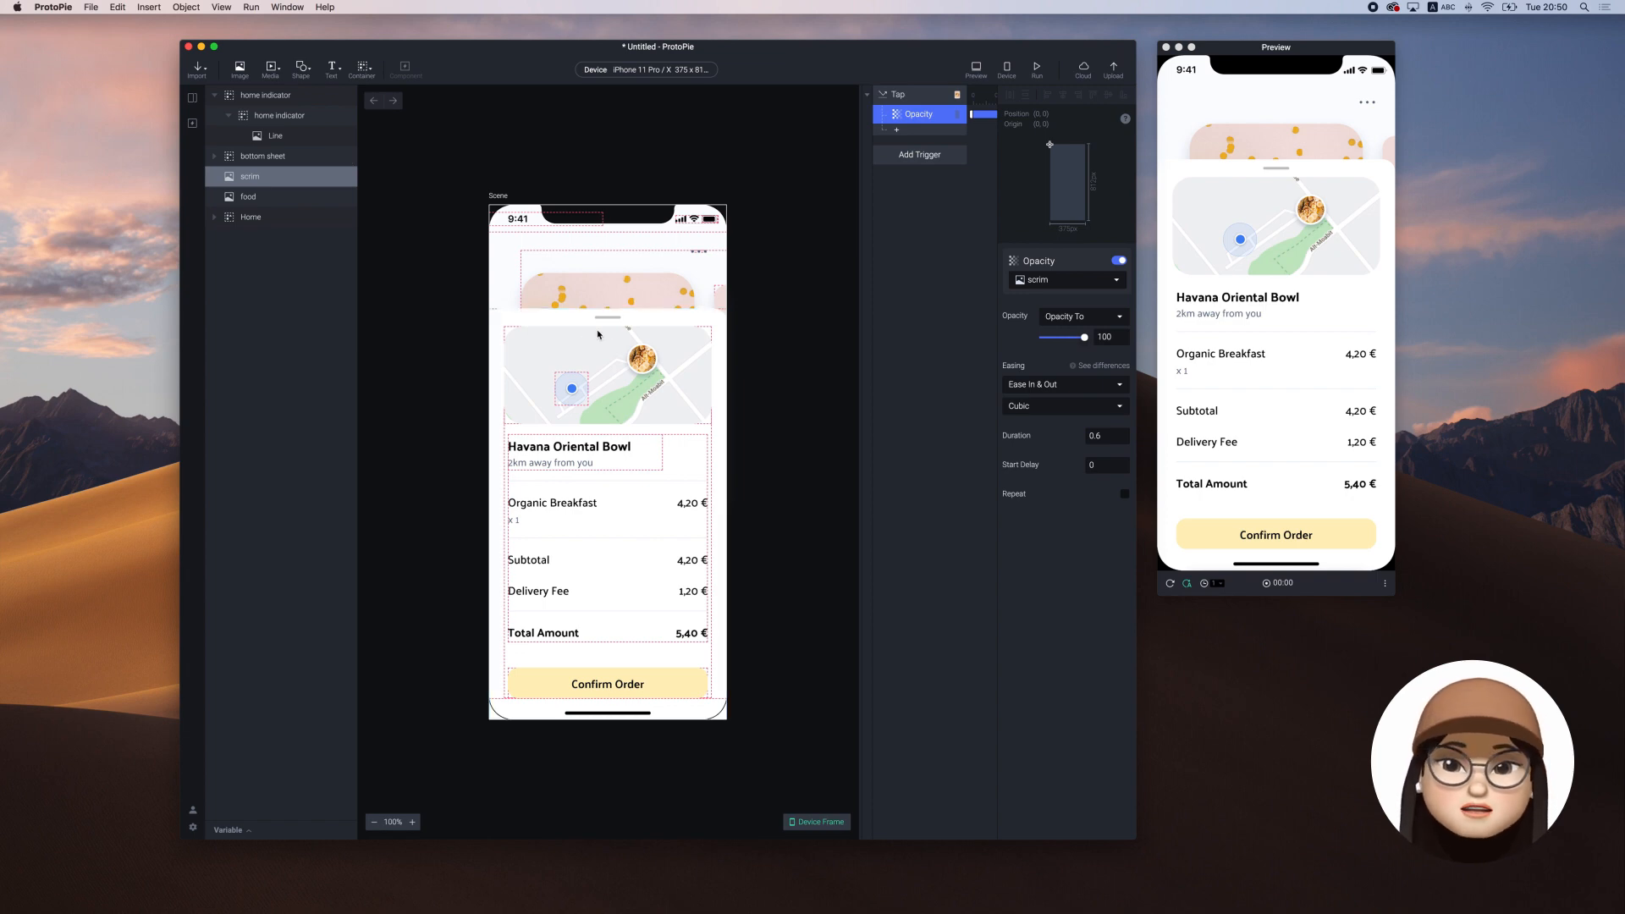
# Show the bottom sheet again and place it at y 812 below the screen.
pyautogui.click(262, 156)
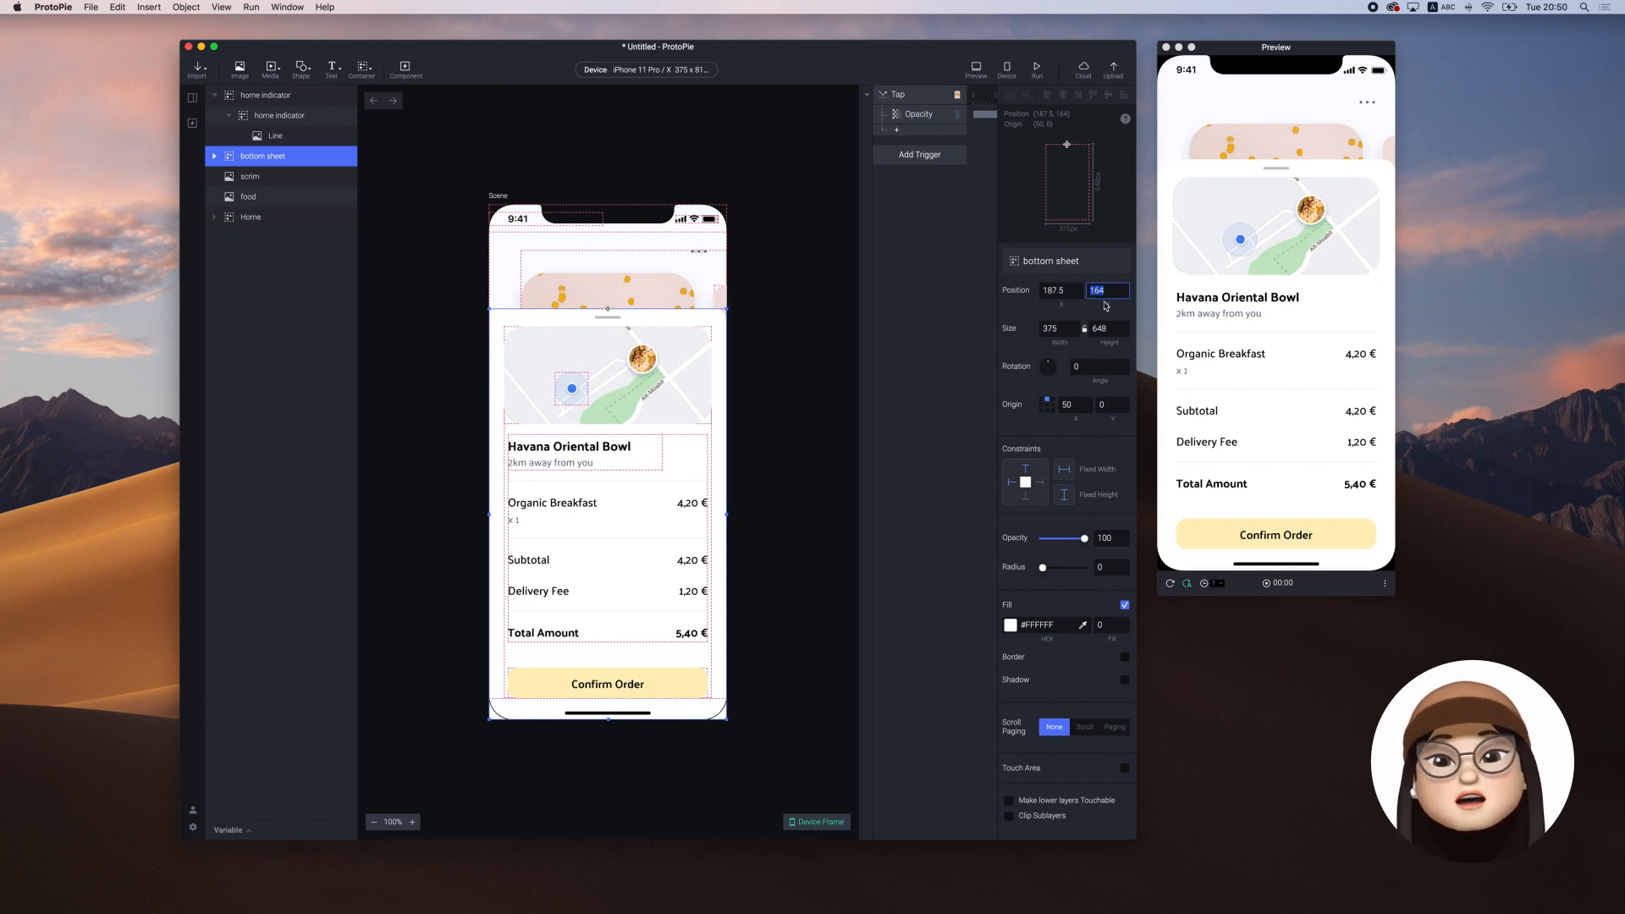
pyautogui.moveTo(784, 338)
pyautogui.write('812')
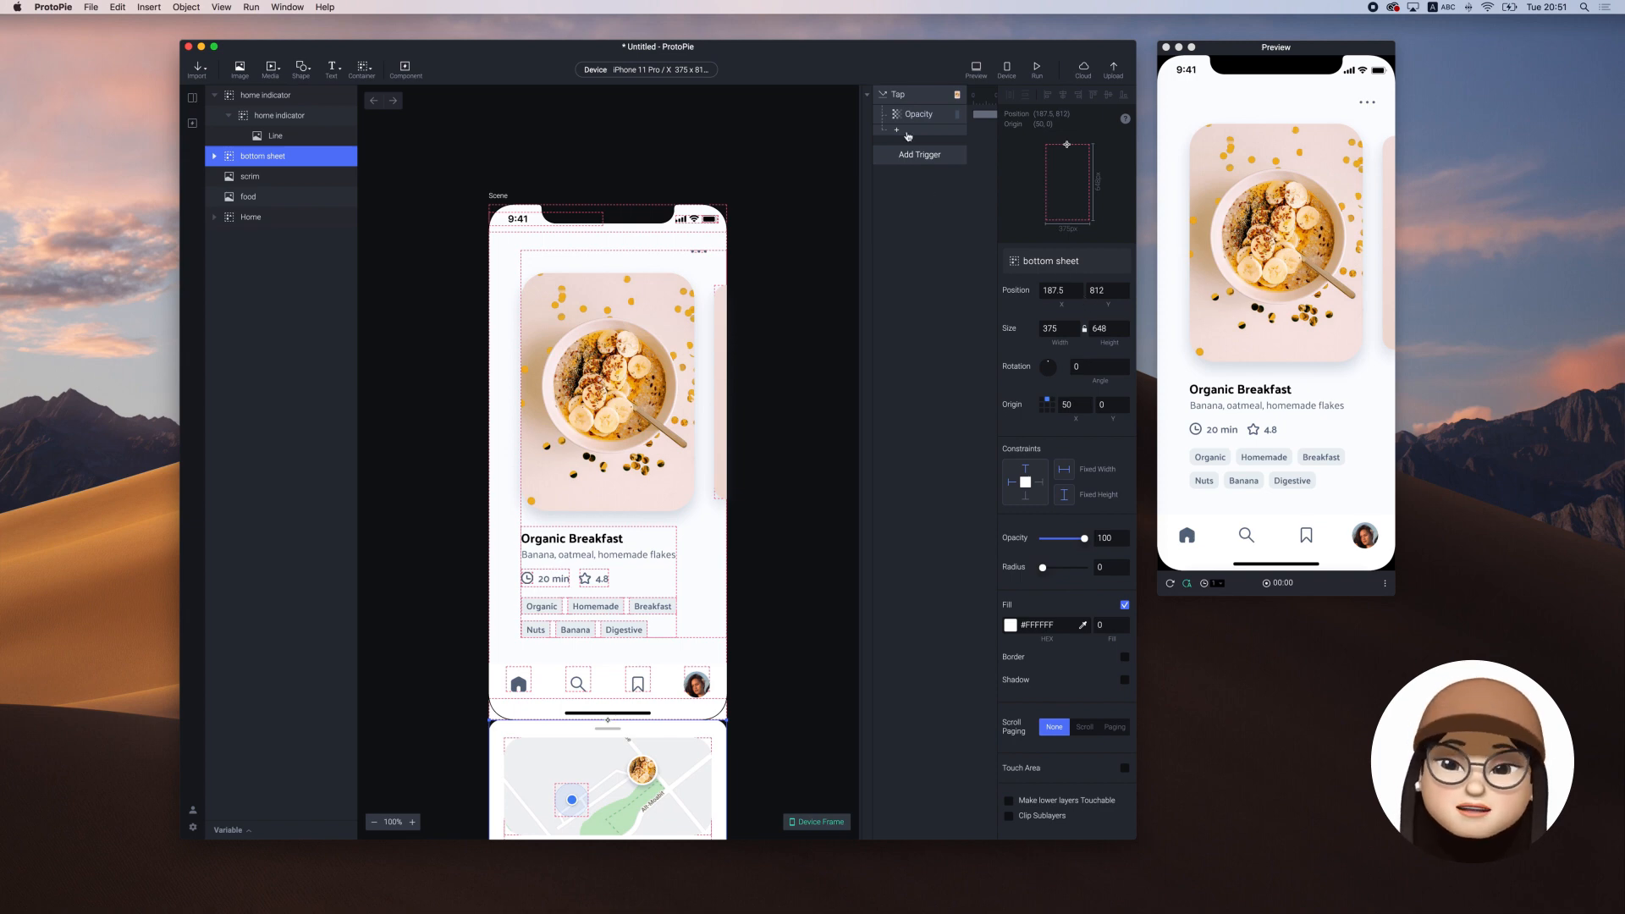
# Add a Move response under the Tap trigger sending the bottom sheet to y 164.
pyautogui.click(897, 151)
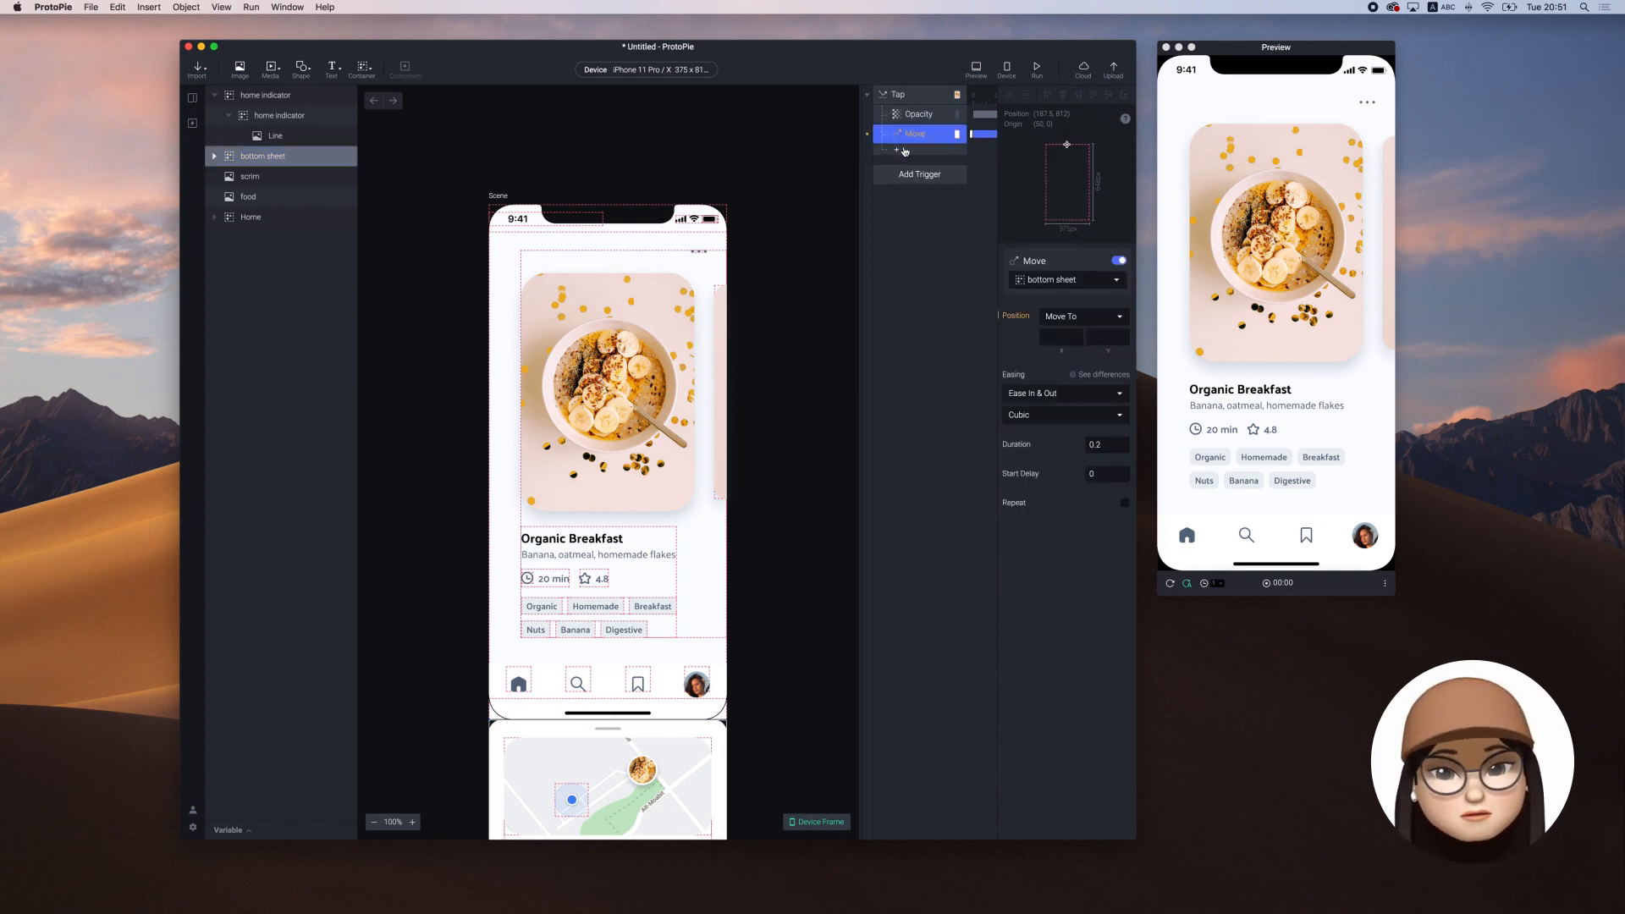
pyautogui.moveTo(1091, 288)
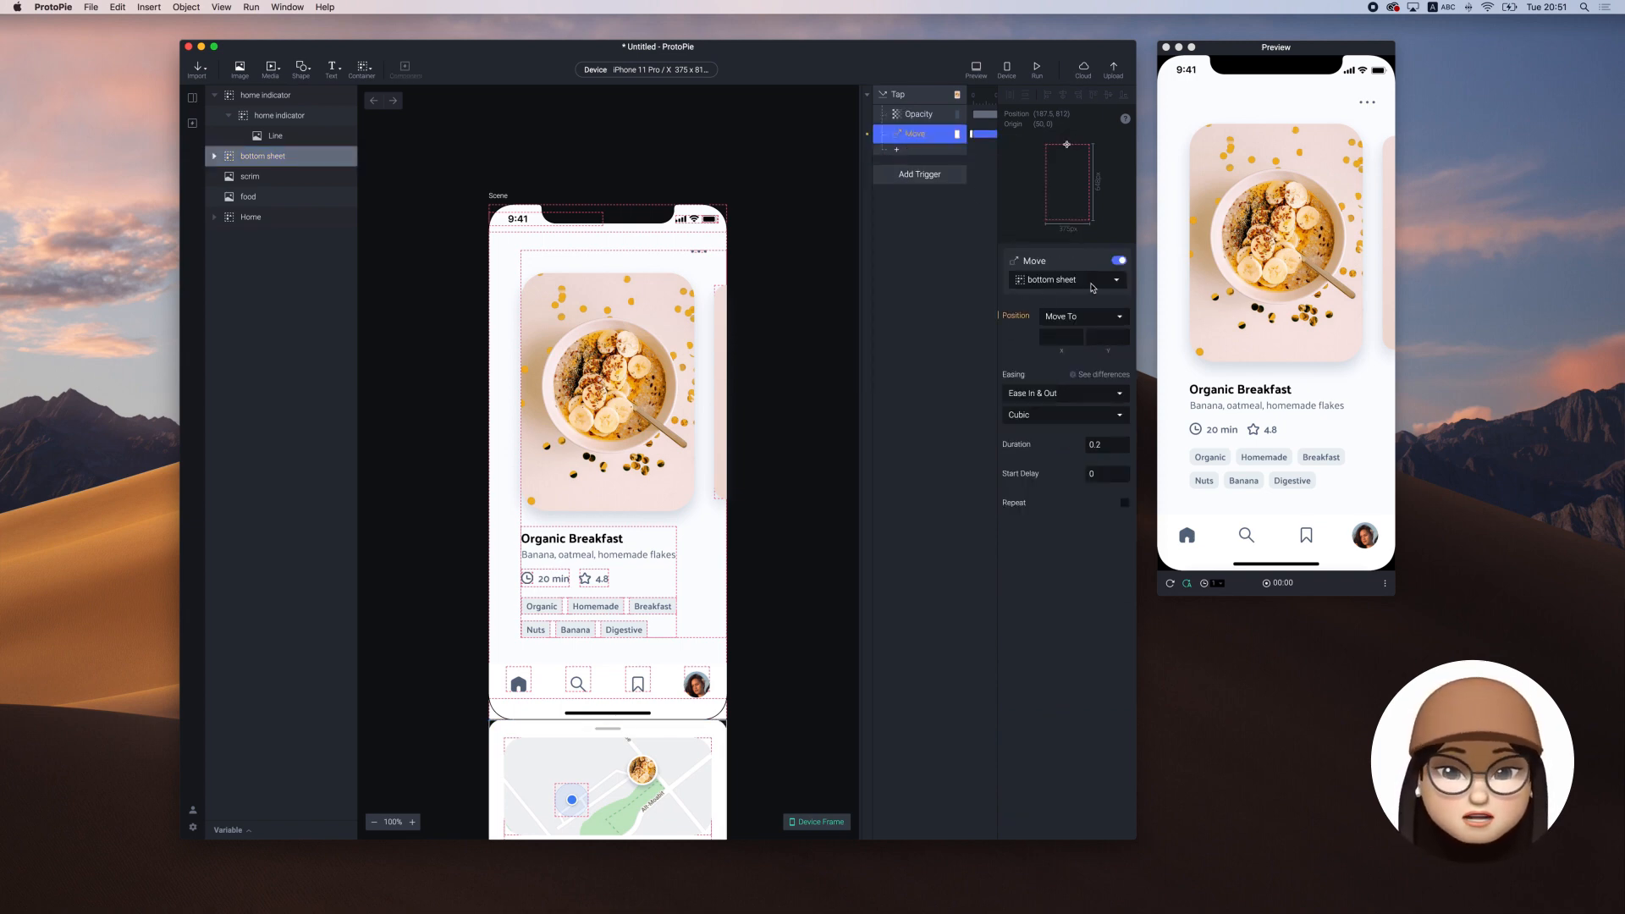
pyautogui.click(1059, 335)
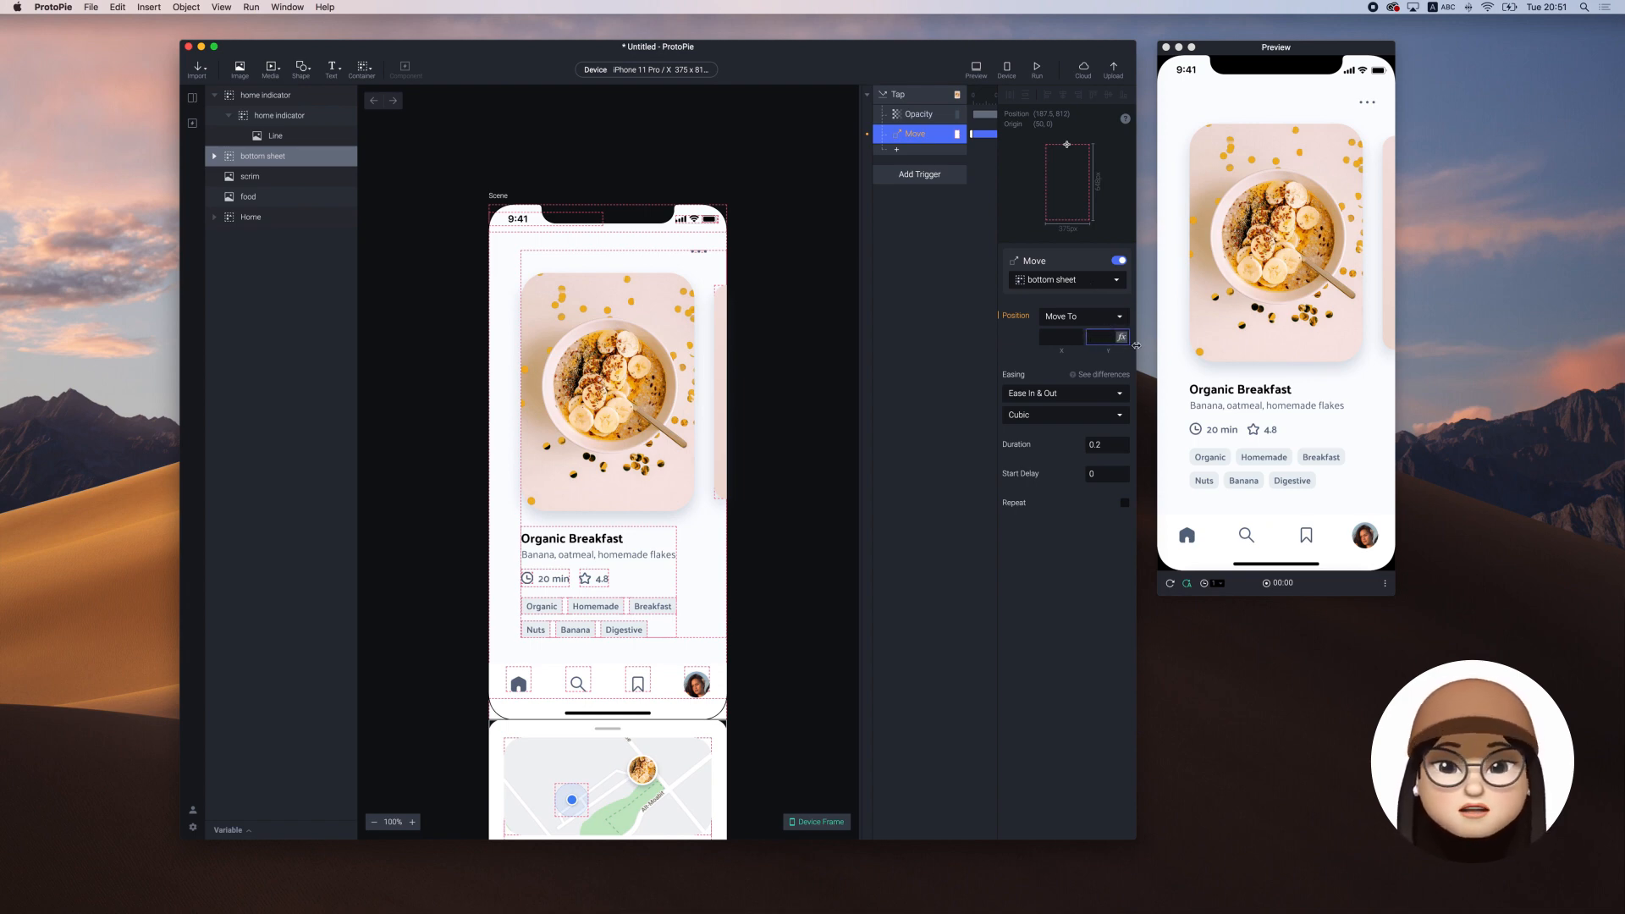
pyautogui.write('164')
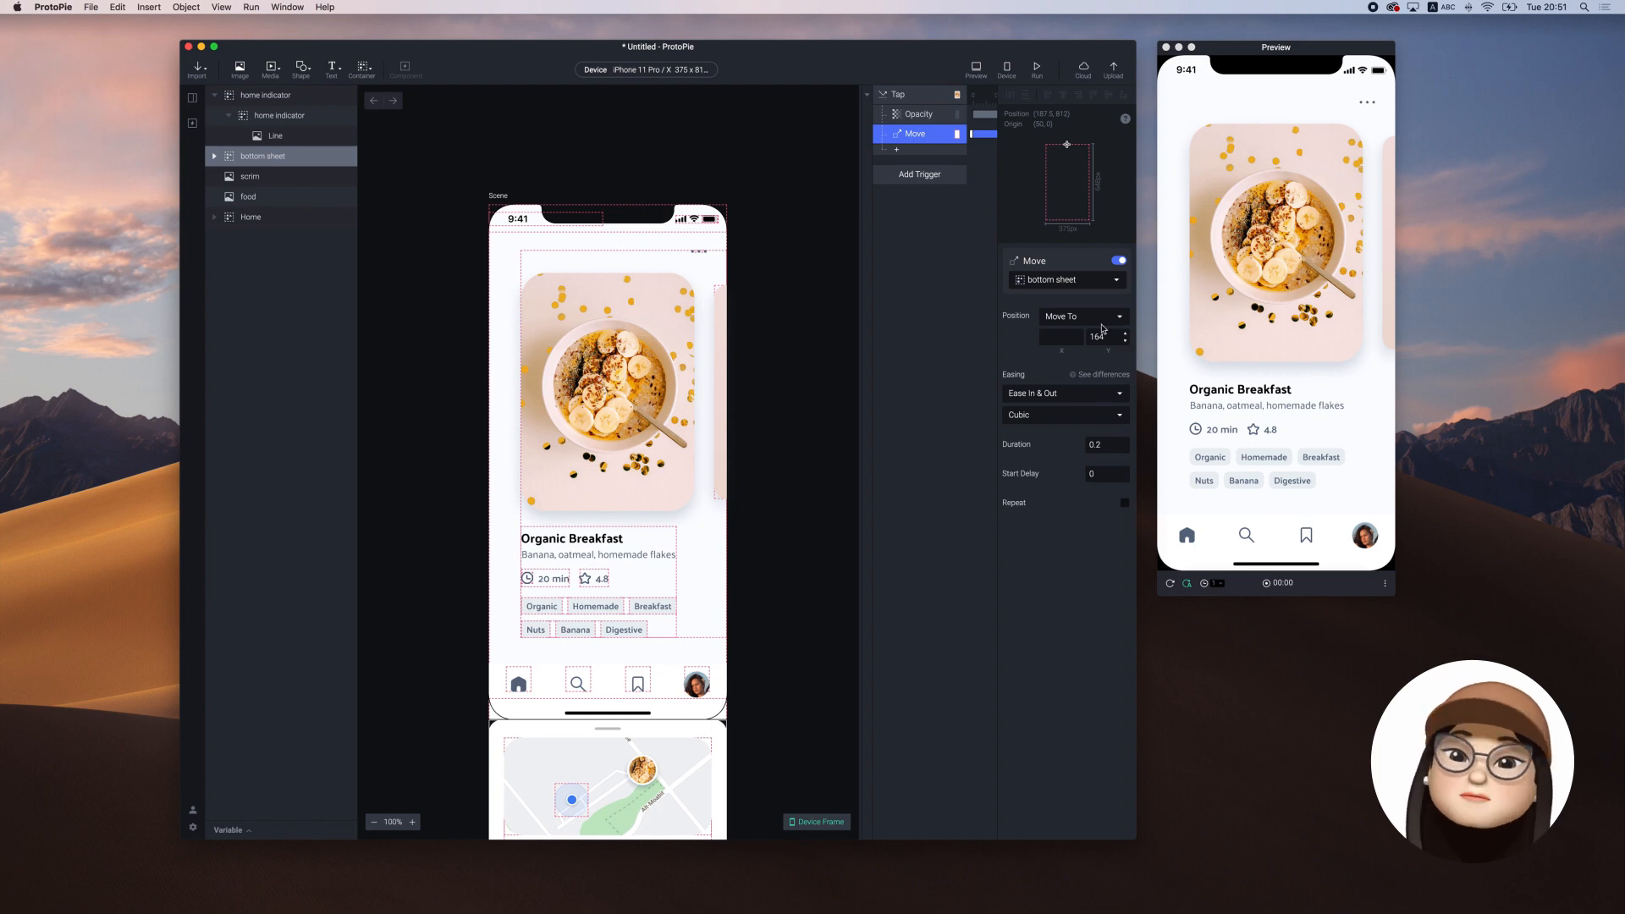
pyautogui.moveTo(1112, 363)
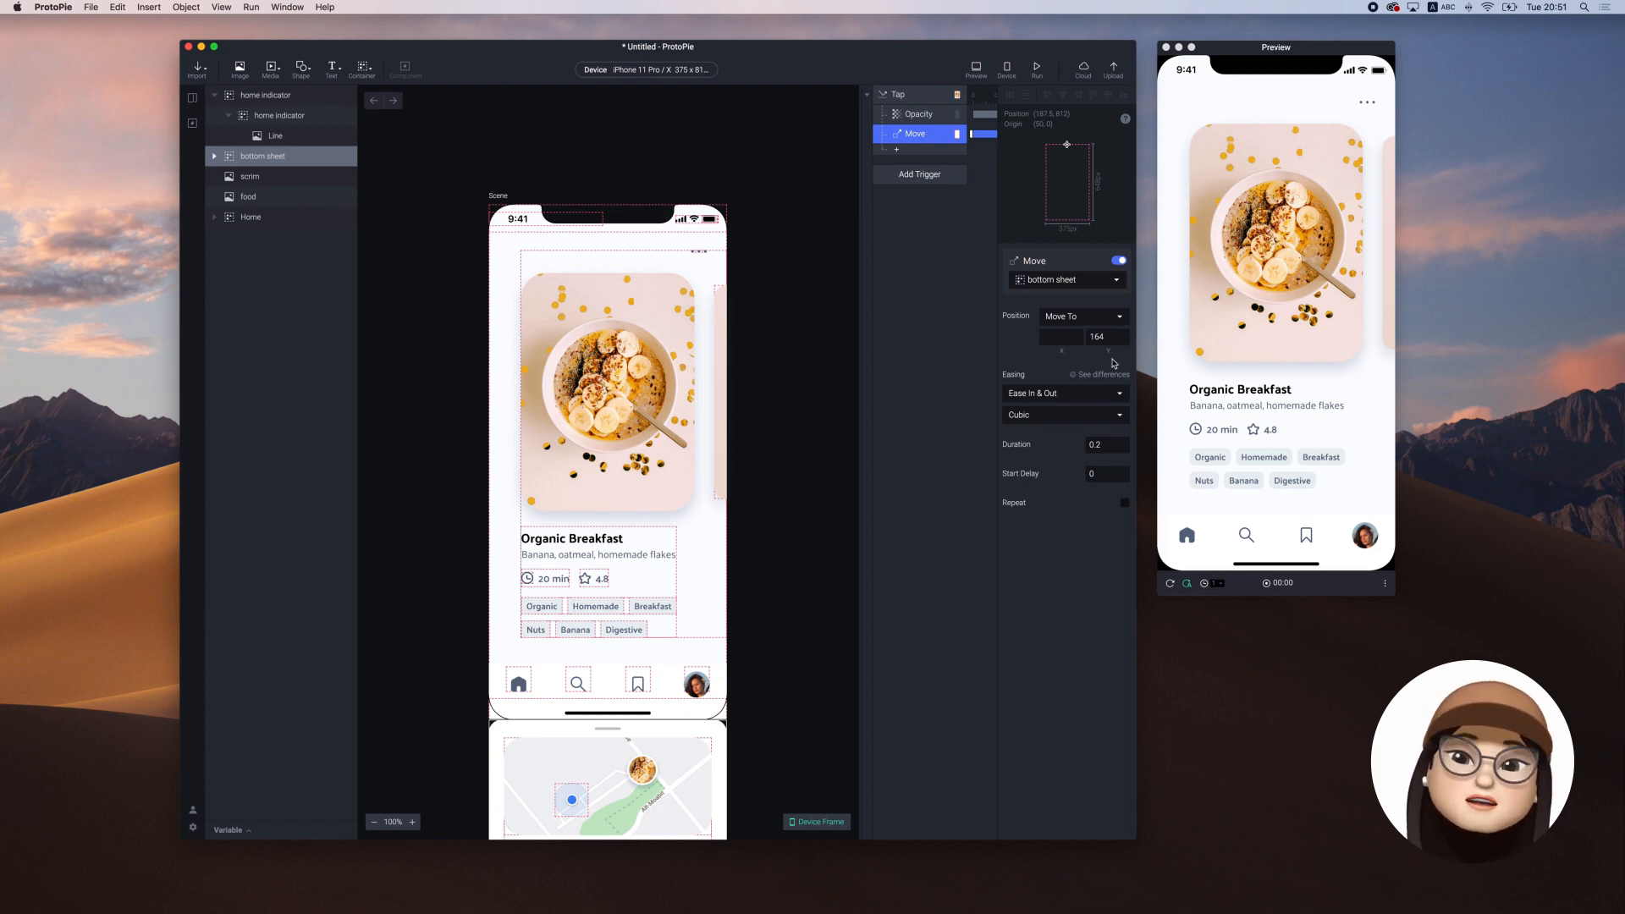
pyautogui.moveTo(1248, 297)
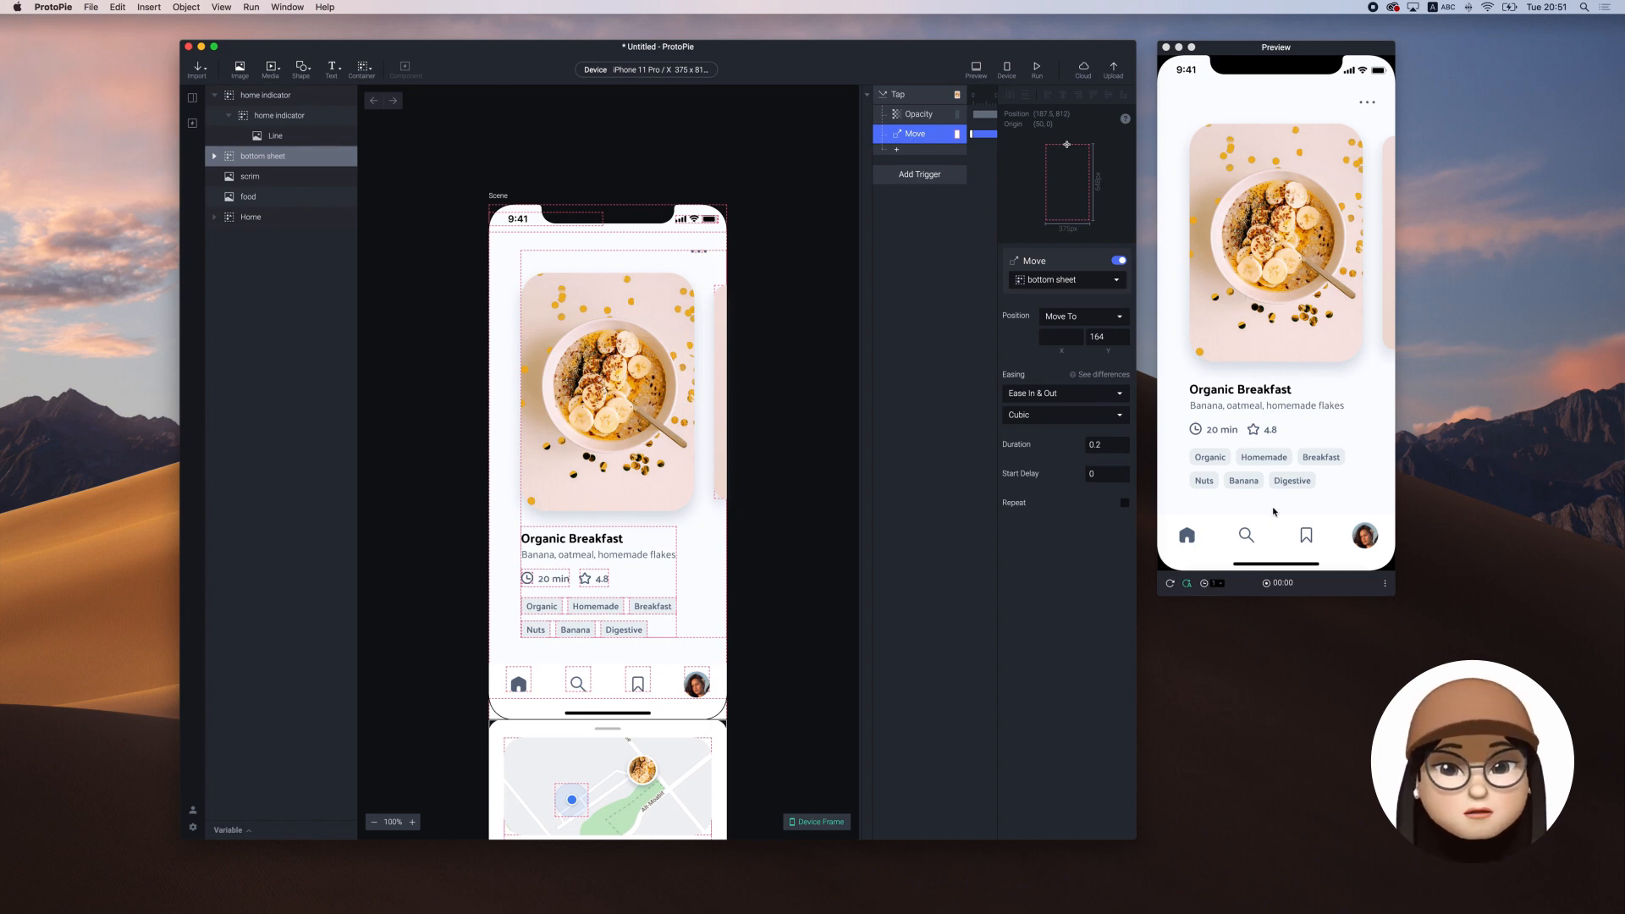
pyautogui.moveTo(1263, 334)
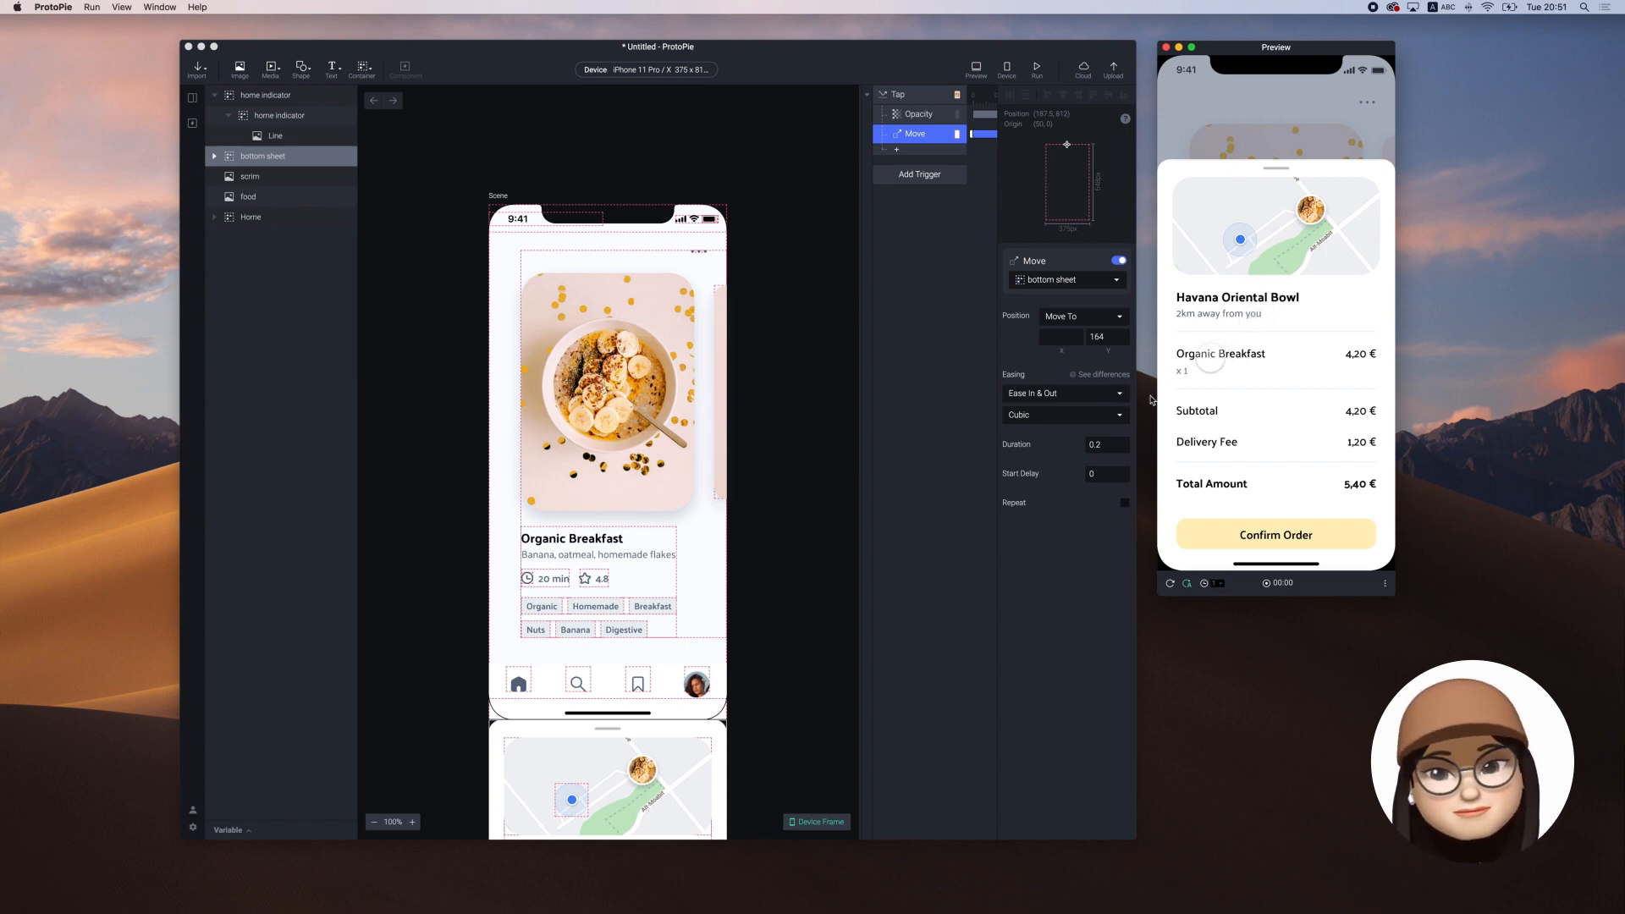
# Set the bottom sheet's Move response duration to 0.6 seconds to match the scrim fade.
pyautogui.click(1105, 444)
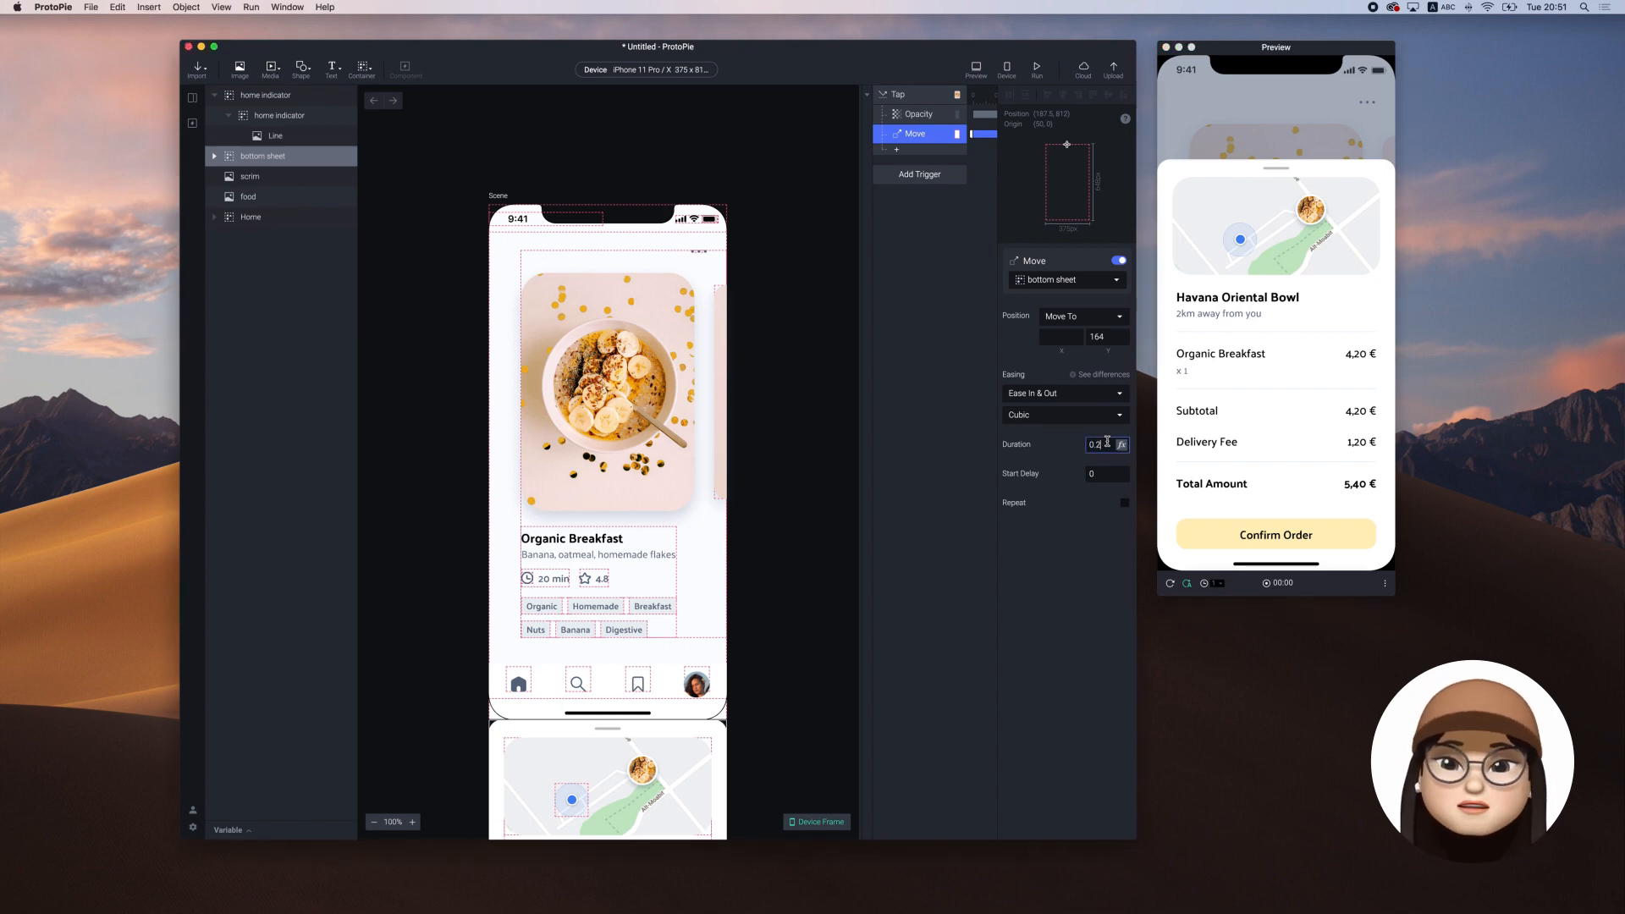
pyautogui.write('0.6')
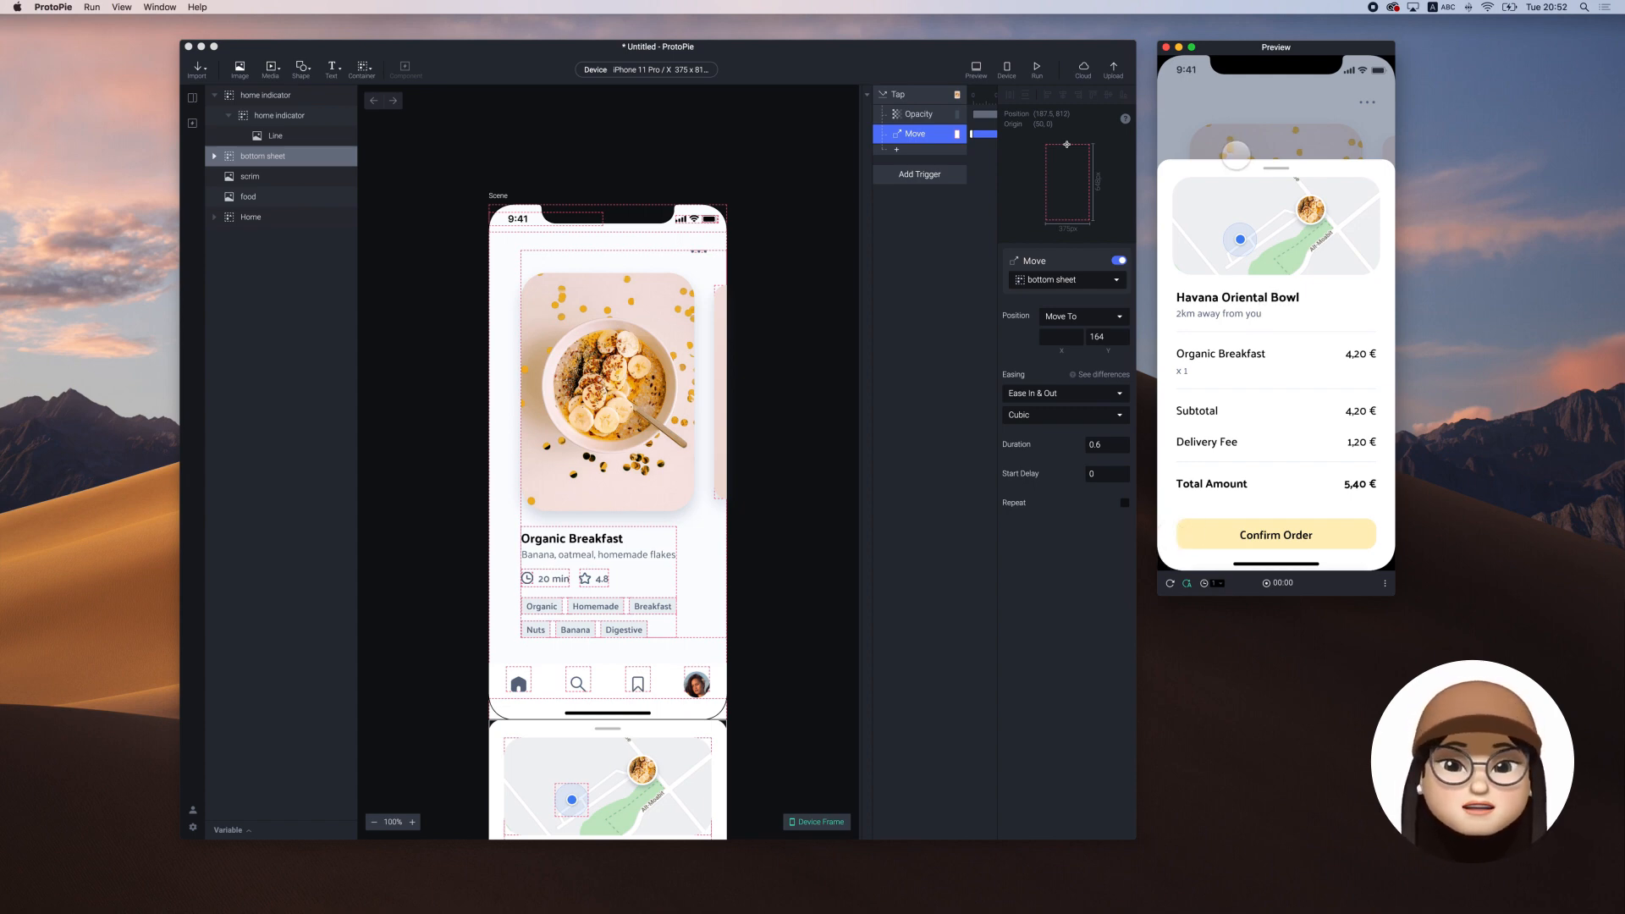
# Add a second Tap trigger on the scrim with a Reset response for the scrim.
pyautogui.click(917, 174)
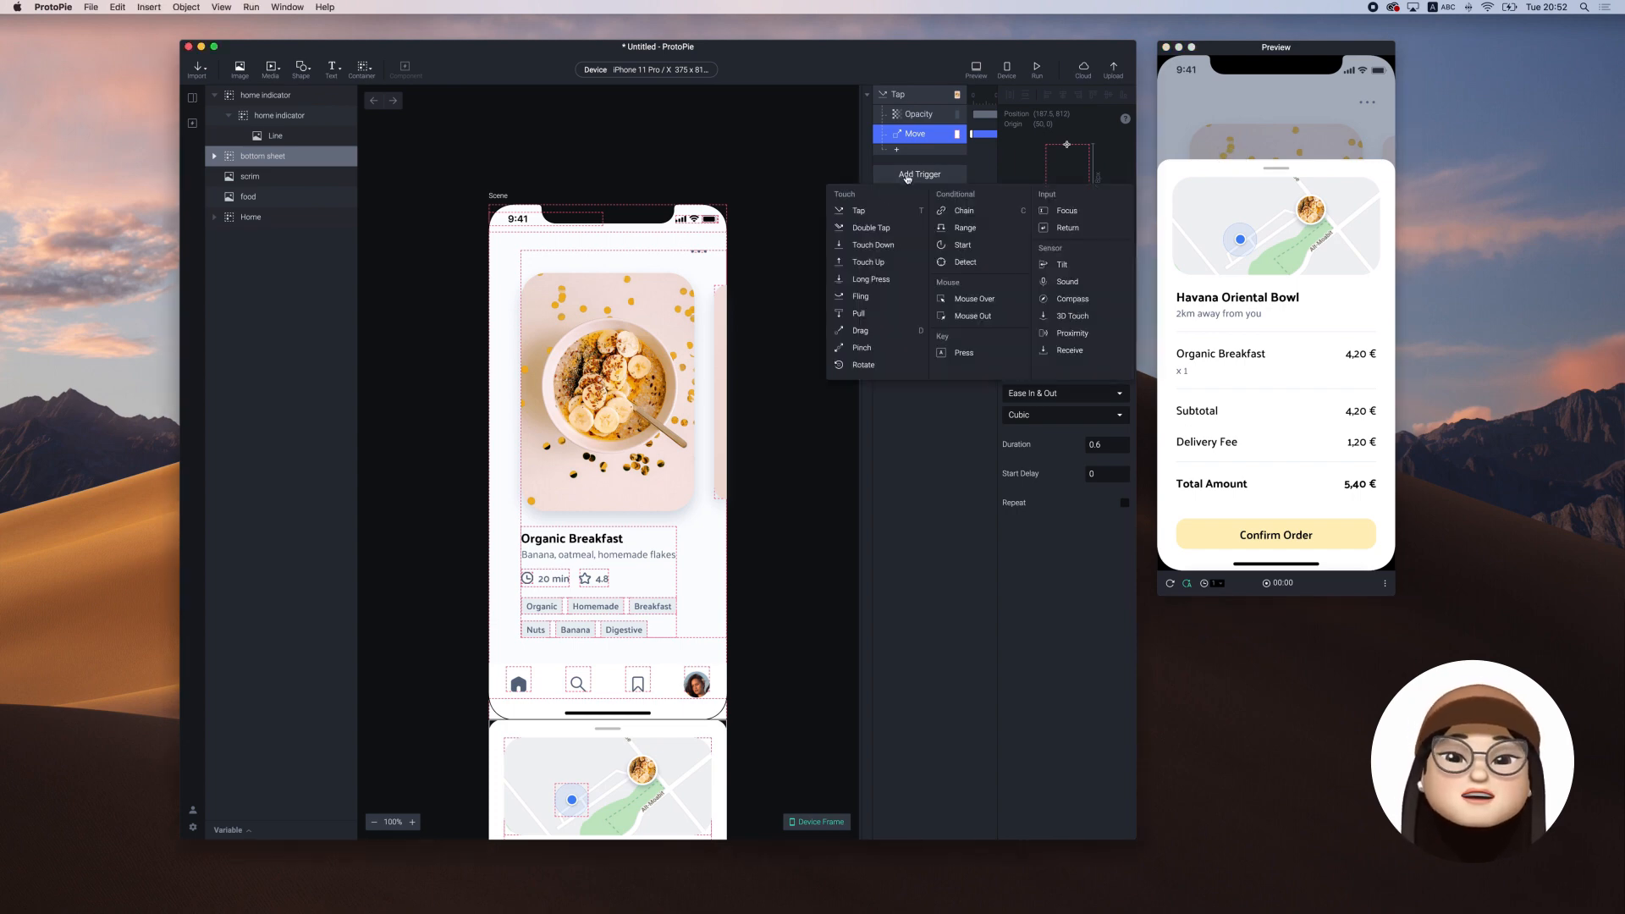
pyautogui.click(858, 210)
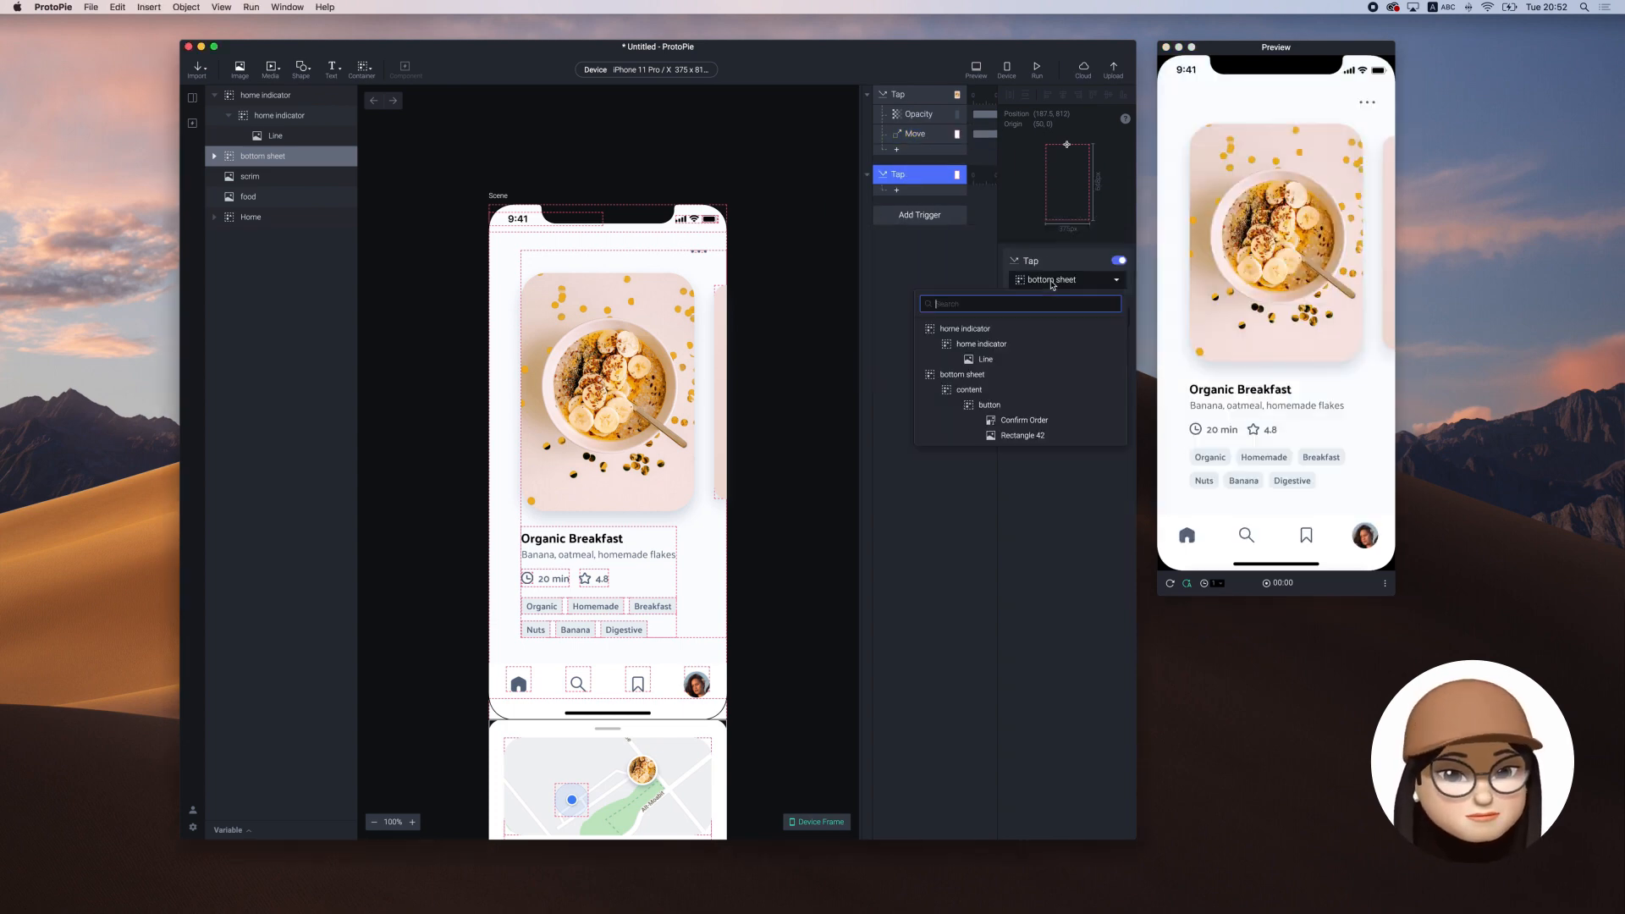
pyautogui.write('scrinm')
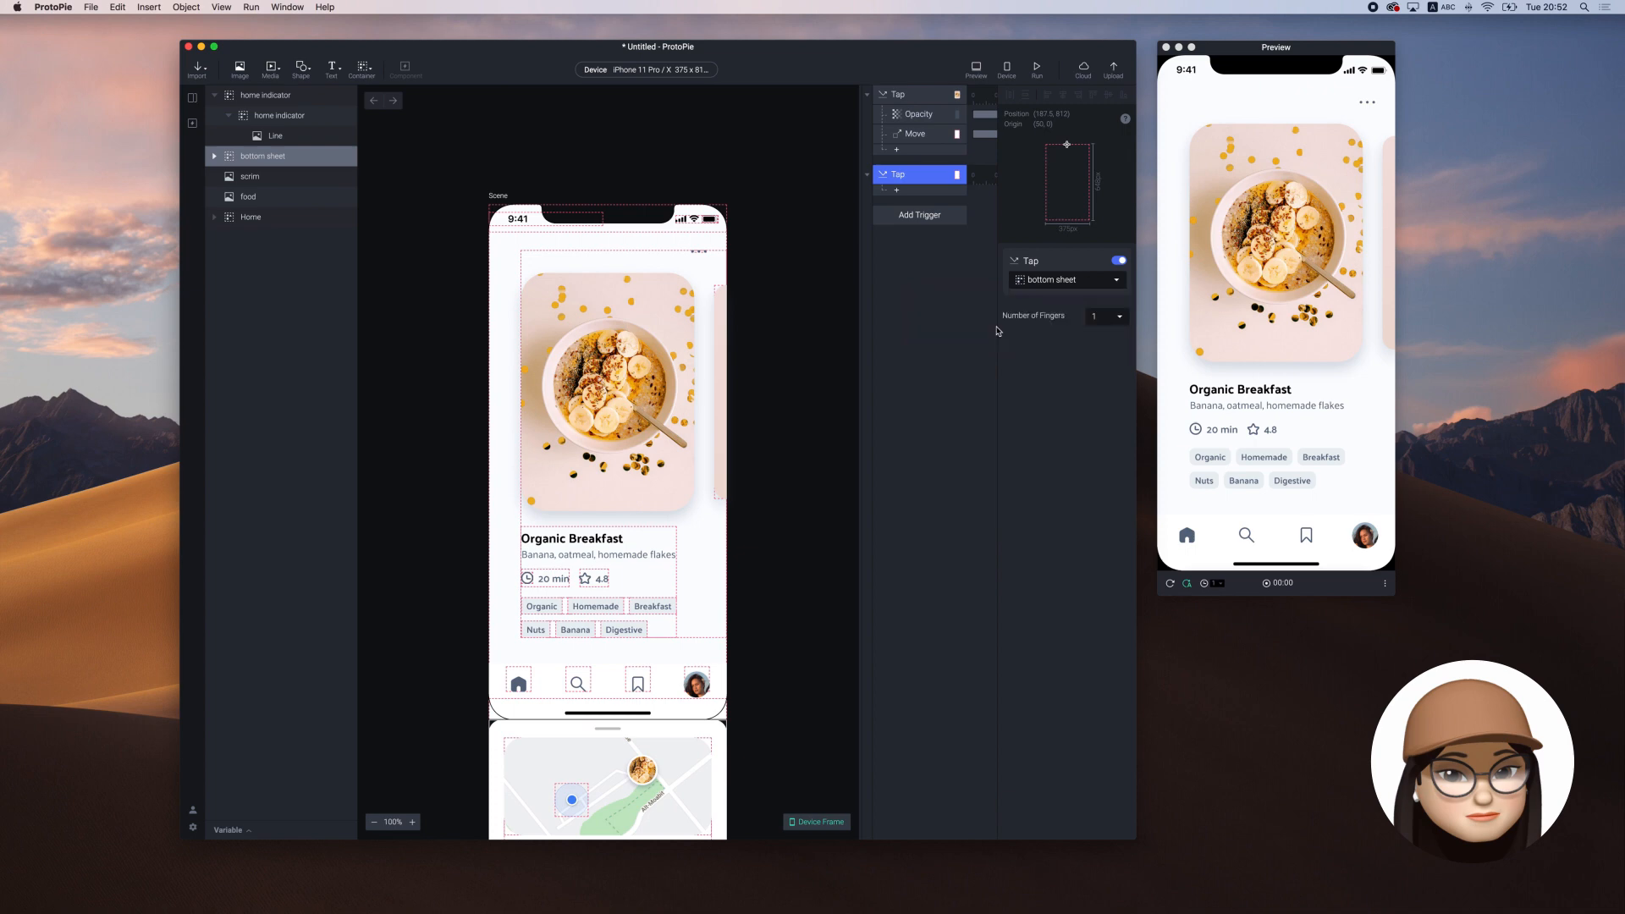
pyautogui.click(917, 215)
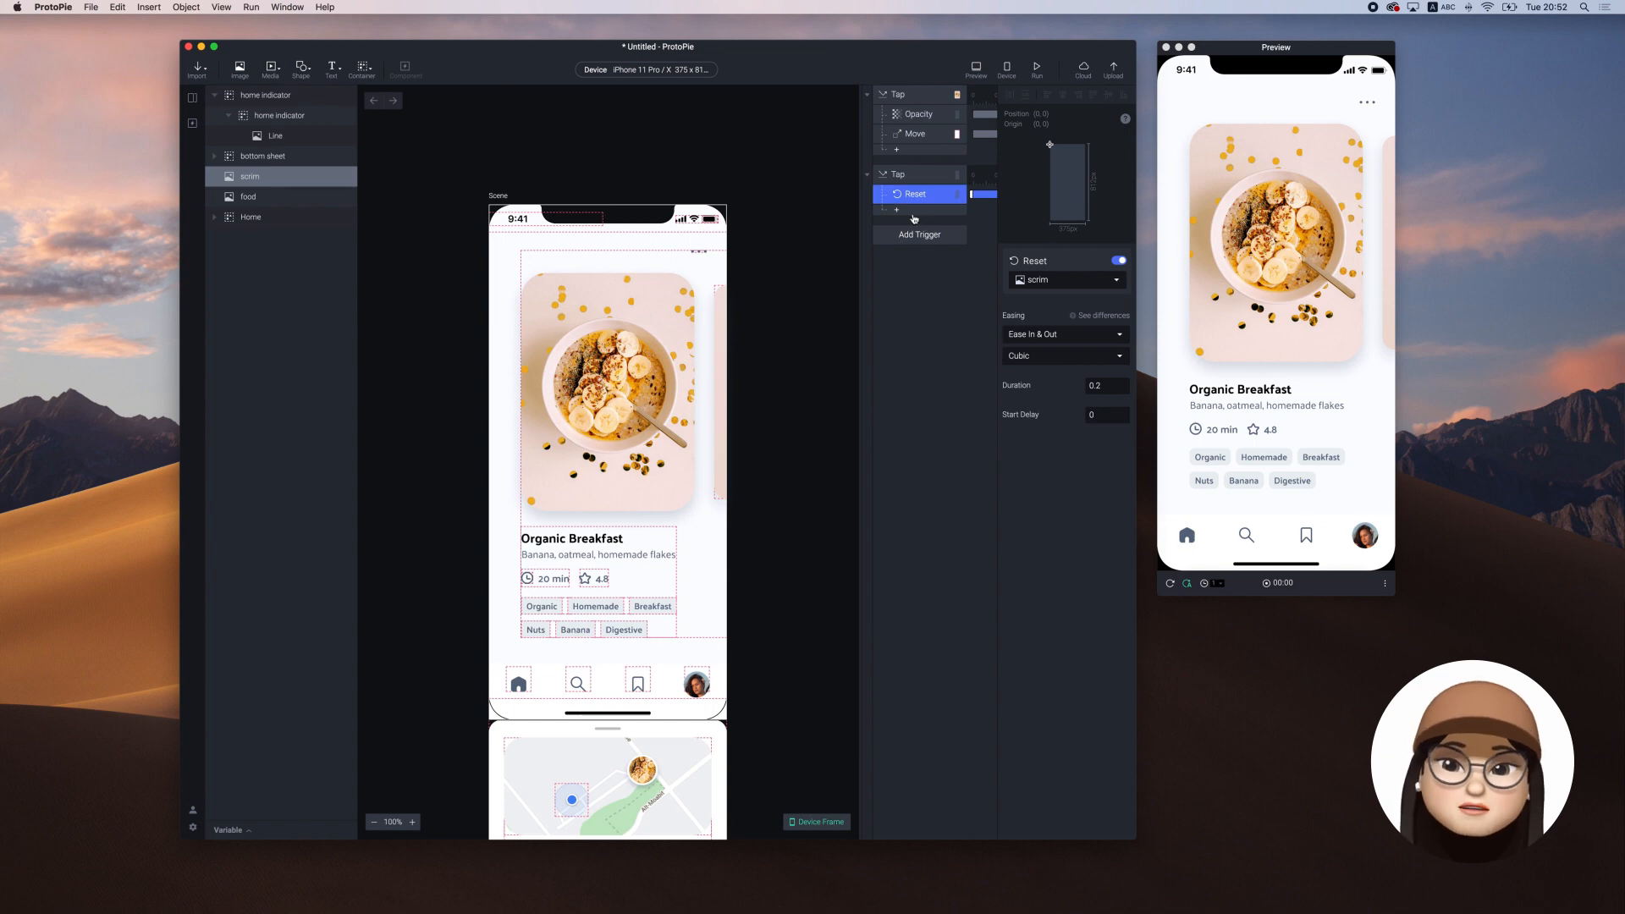
# Add a second Reset response targeting the bottom sheet.
pyautogui.click(917, 233)
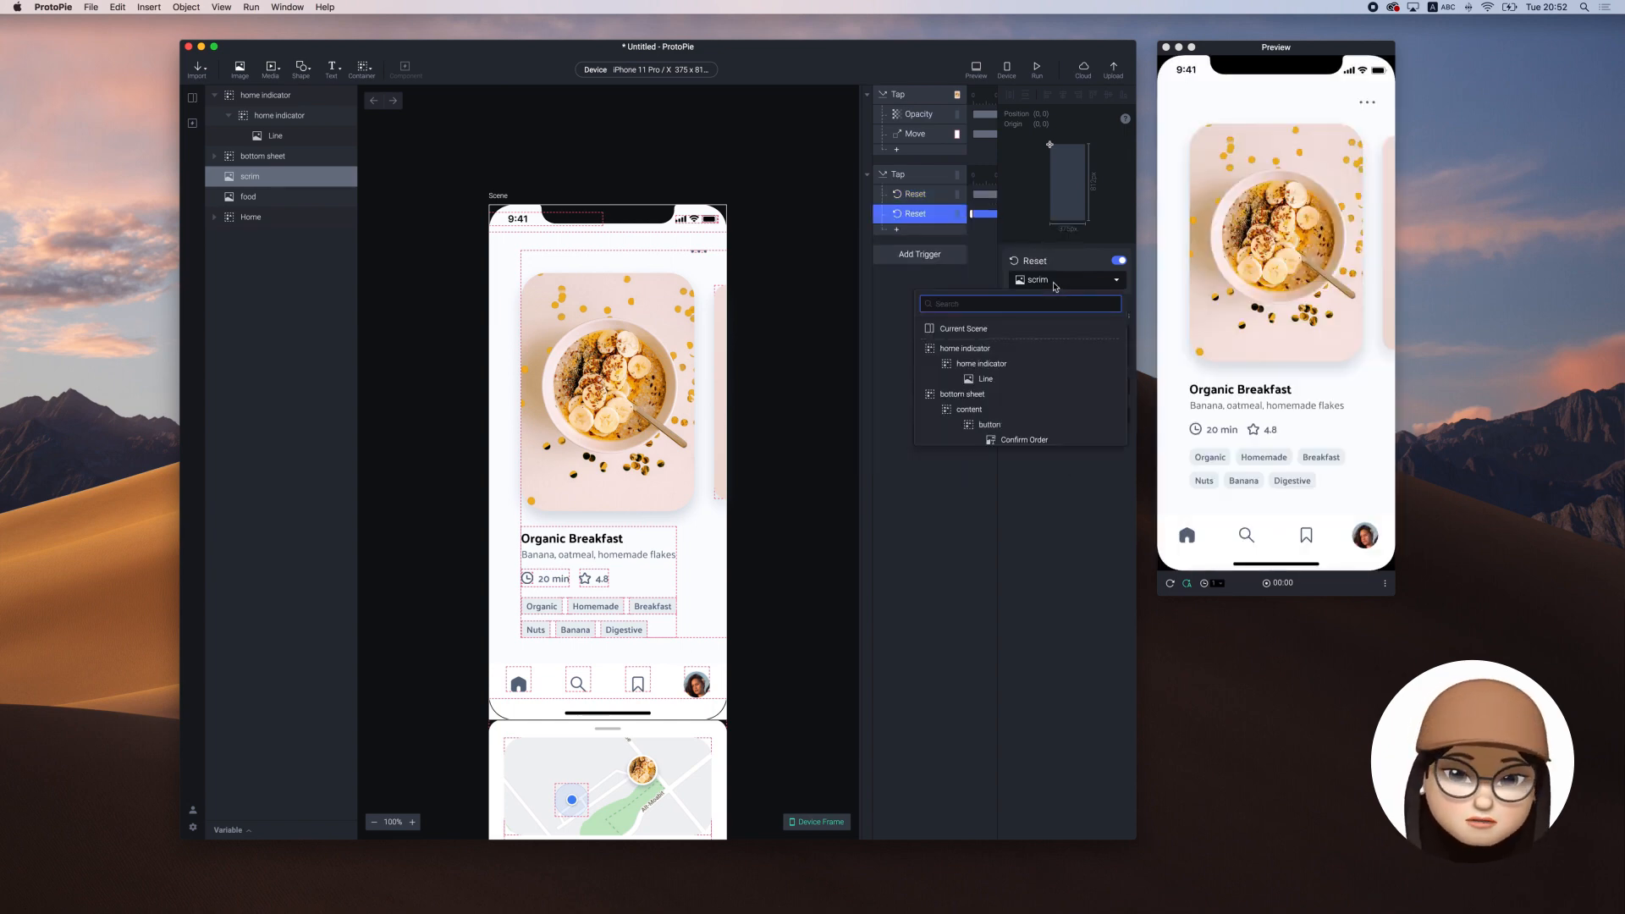
pyautogui.write('bottom')
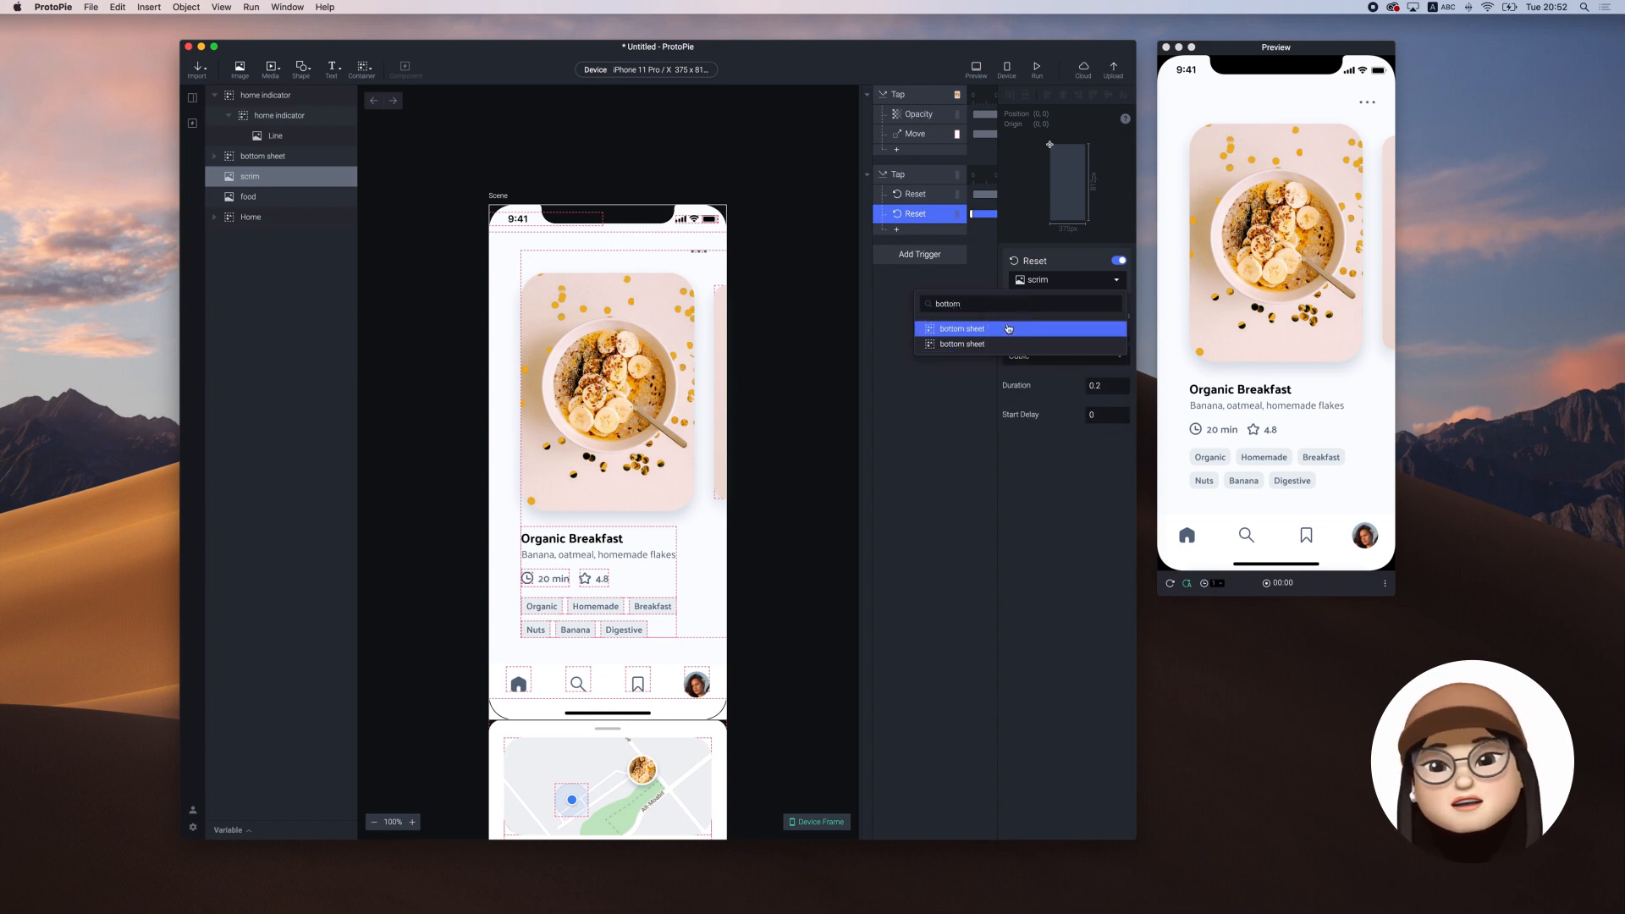
pyautogui.click(961, 328)
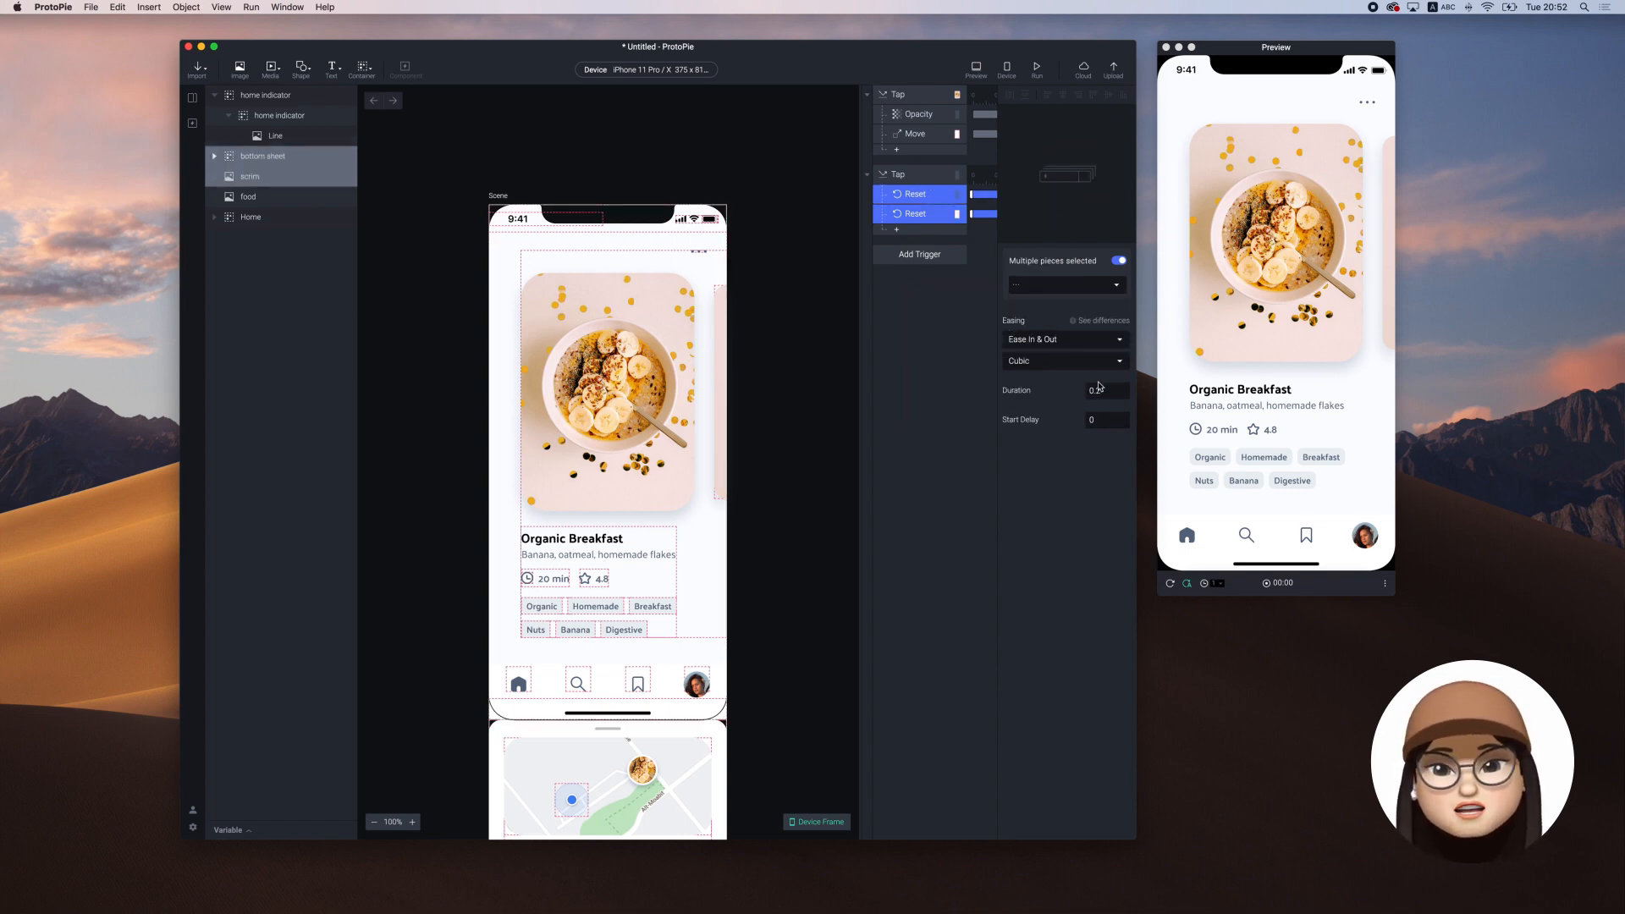